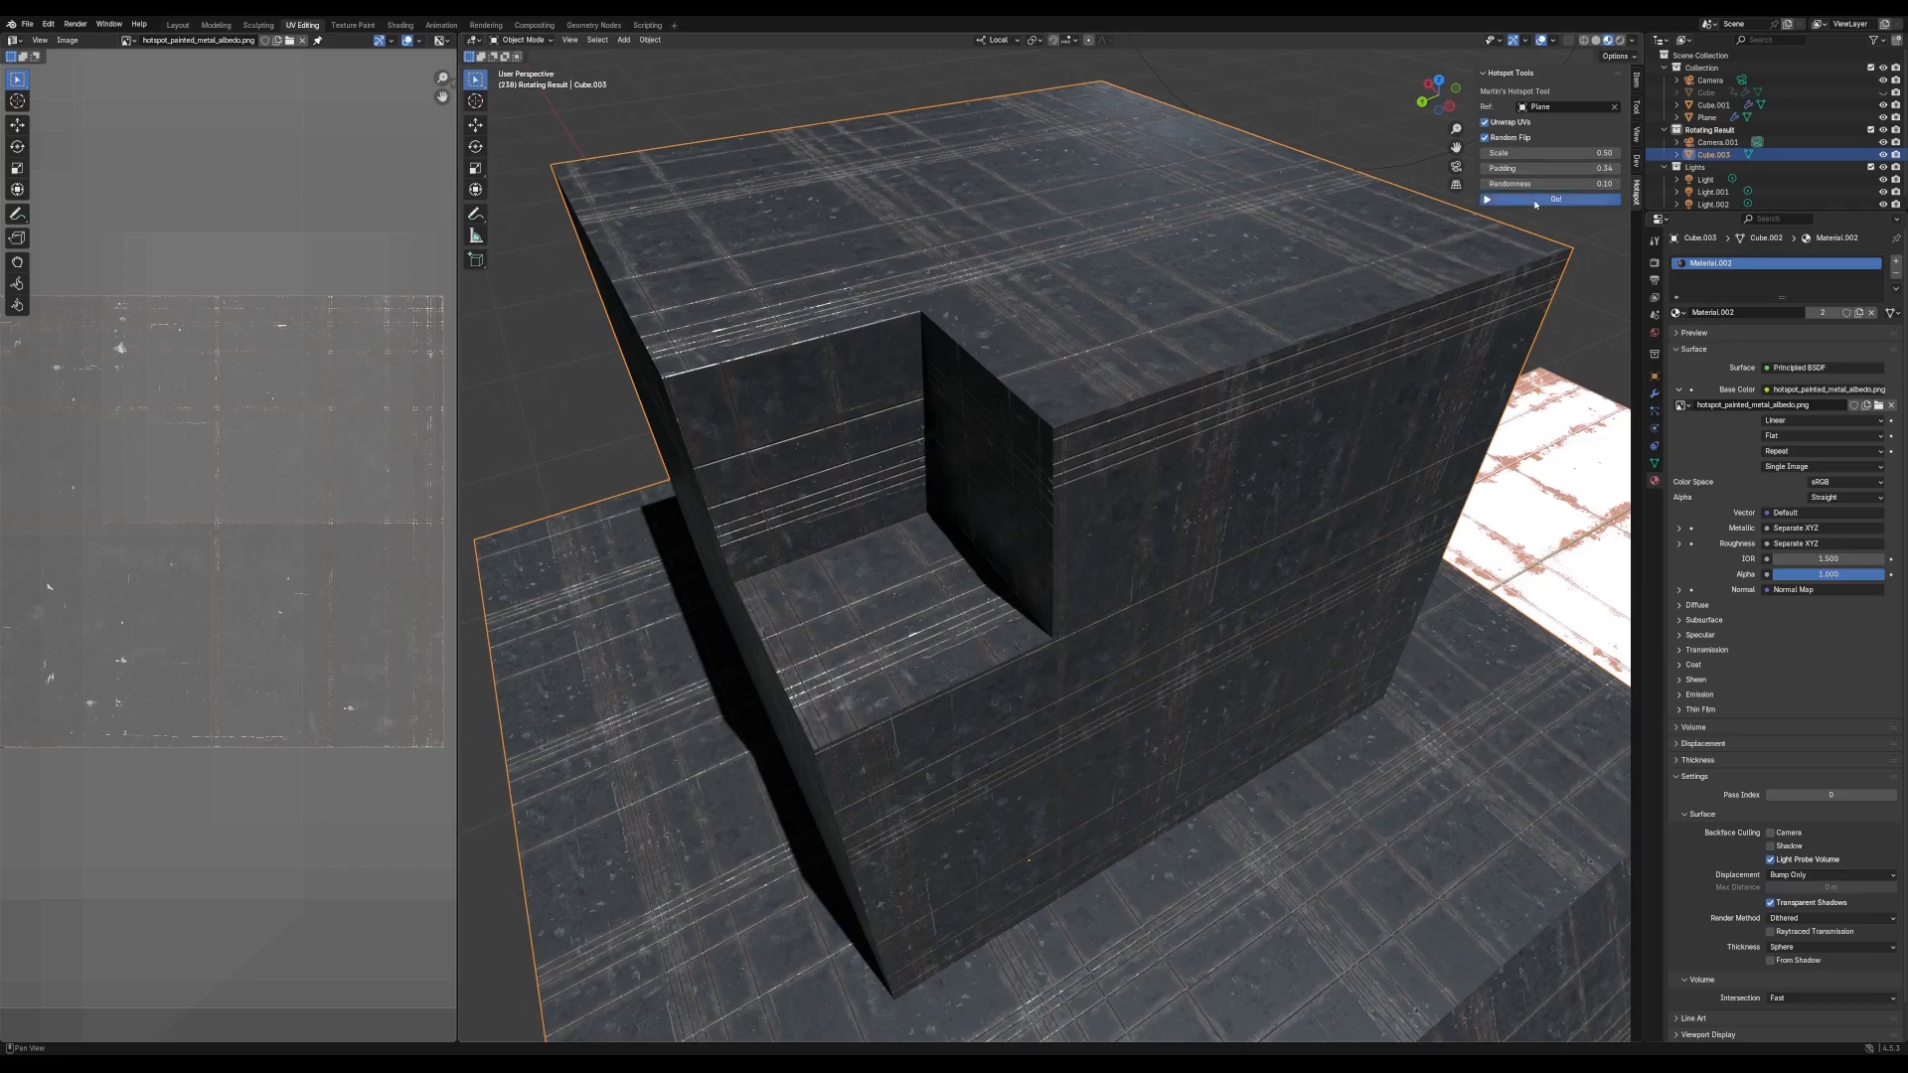
# Run Hotspot Tools Go on the stepped cube to fit faces to the painted-metal panels
pyautogui.click(236, 12)
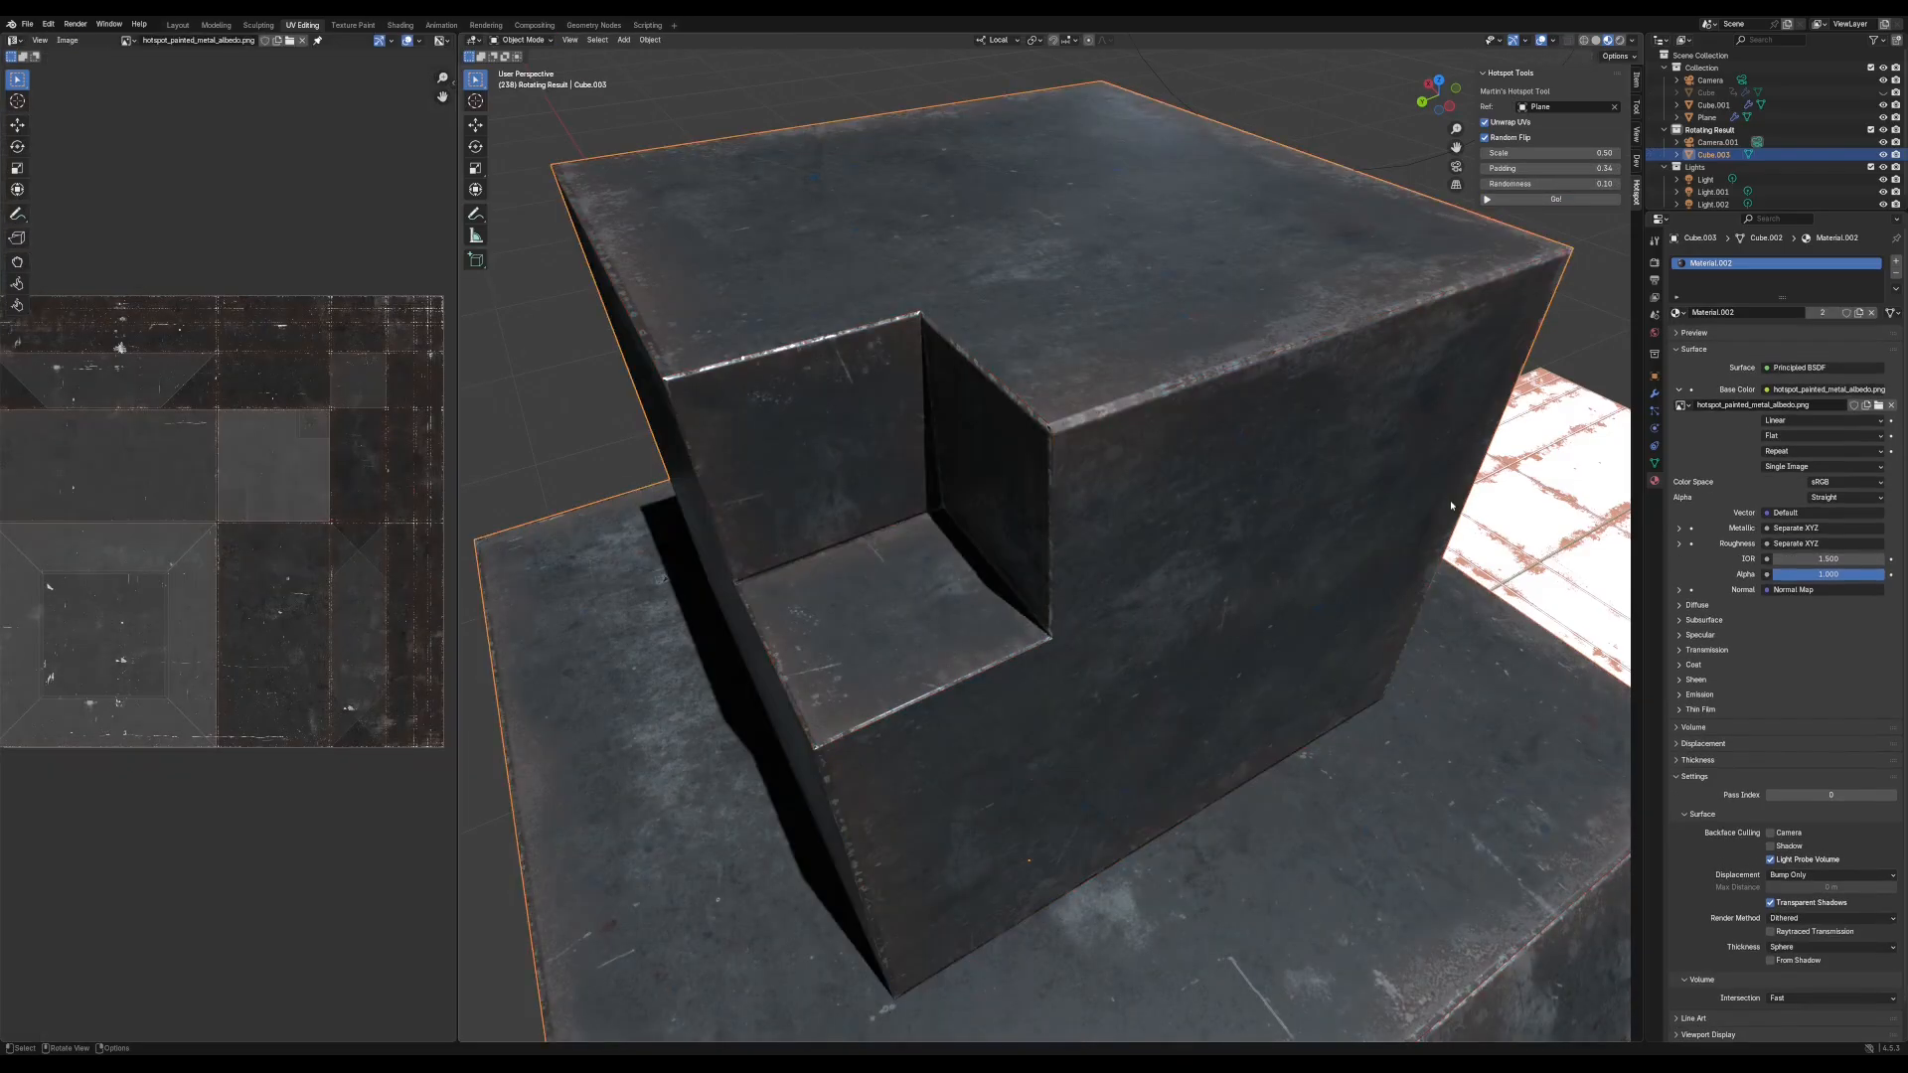
pyautogui.click(178, 23)
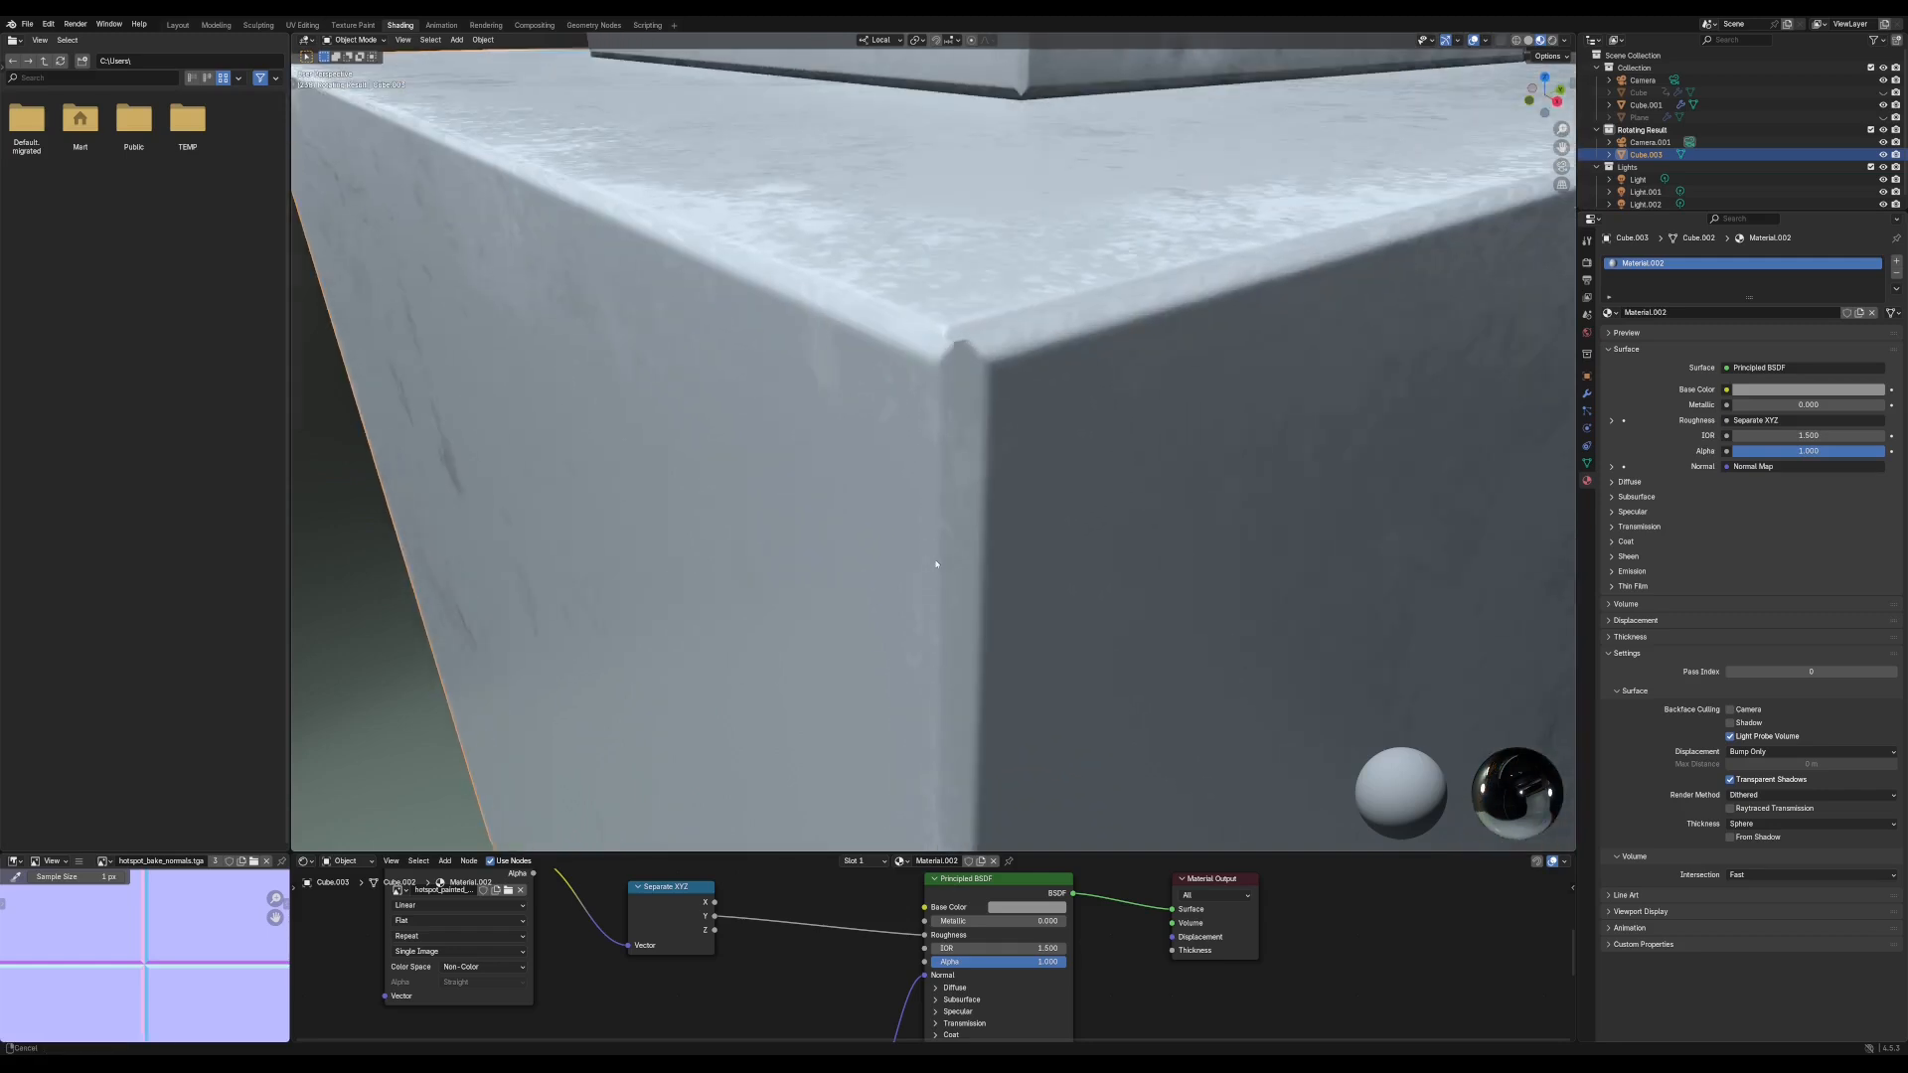
# Switch to the Shading workspace to view the cube's material nodes
pyautogui.click(1595, 40)
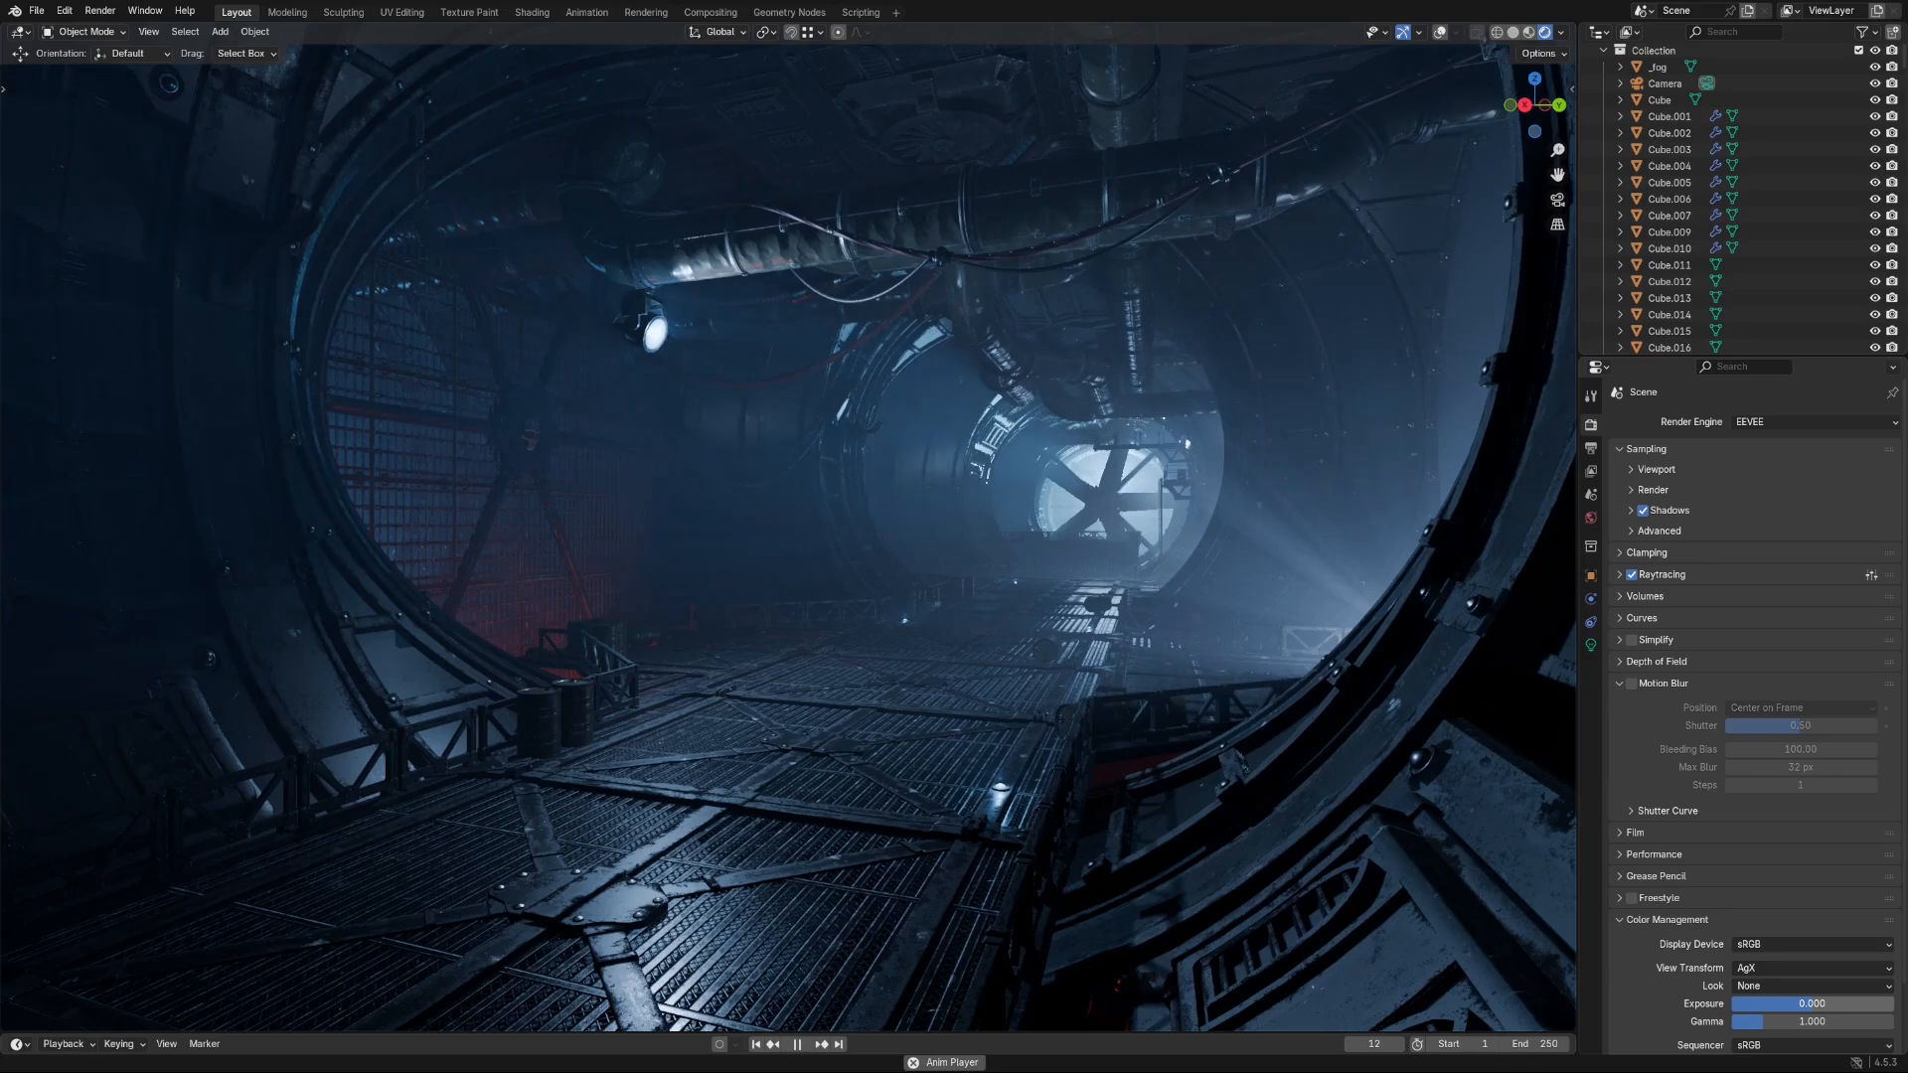
# Toggle timeline playback of the sci-fi corridor scene's animation
pyautogui.click(796, 1045)
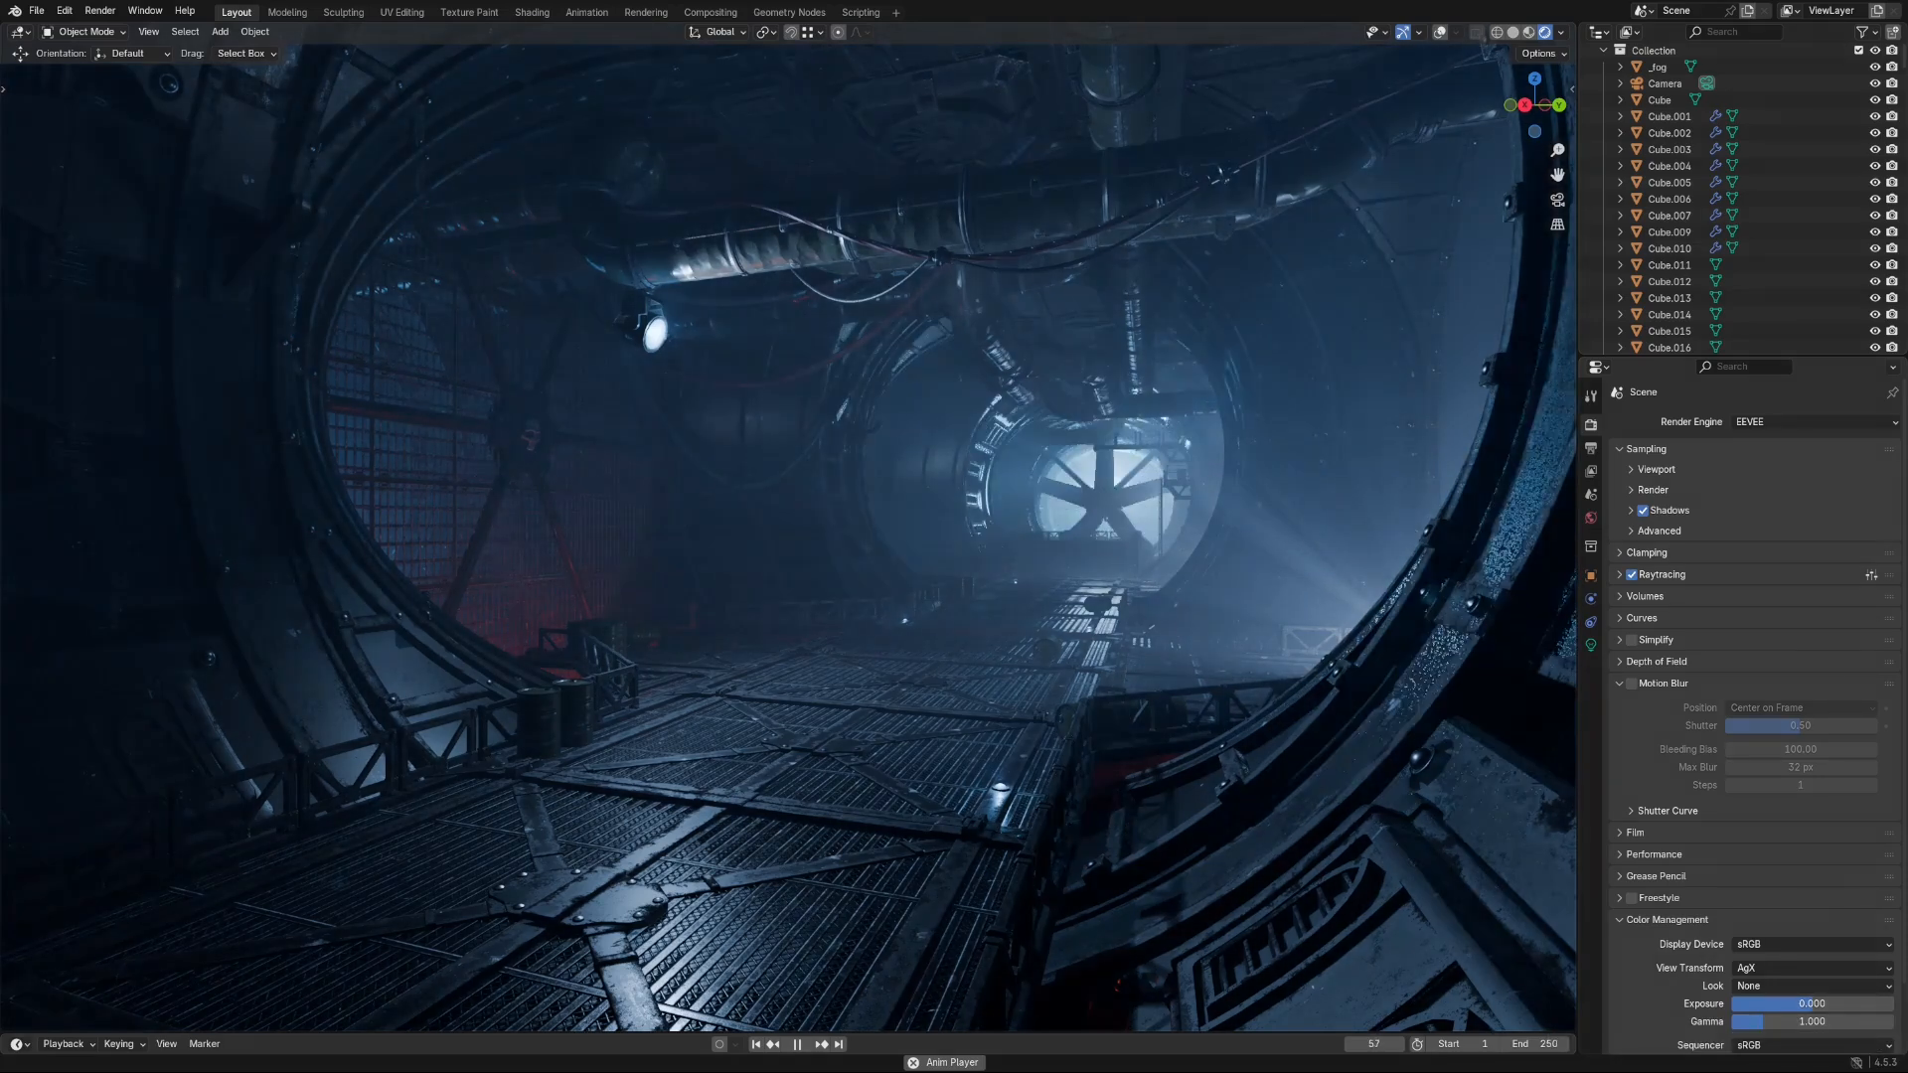
pyautogui.click(797, 1044)
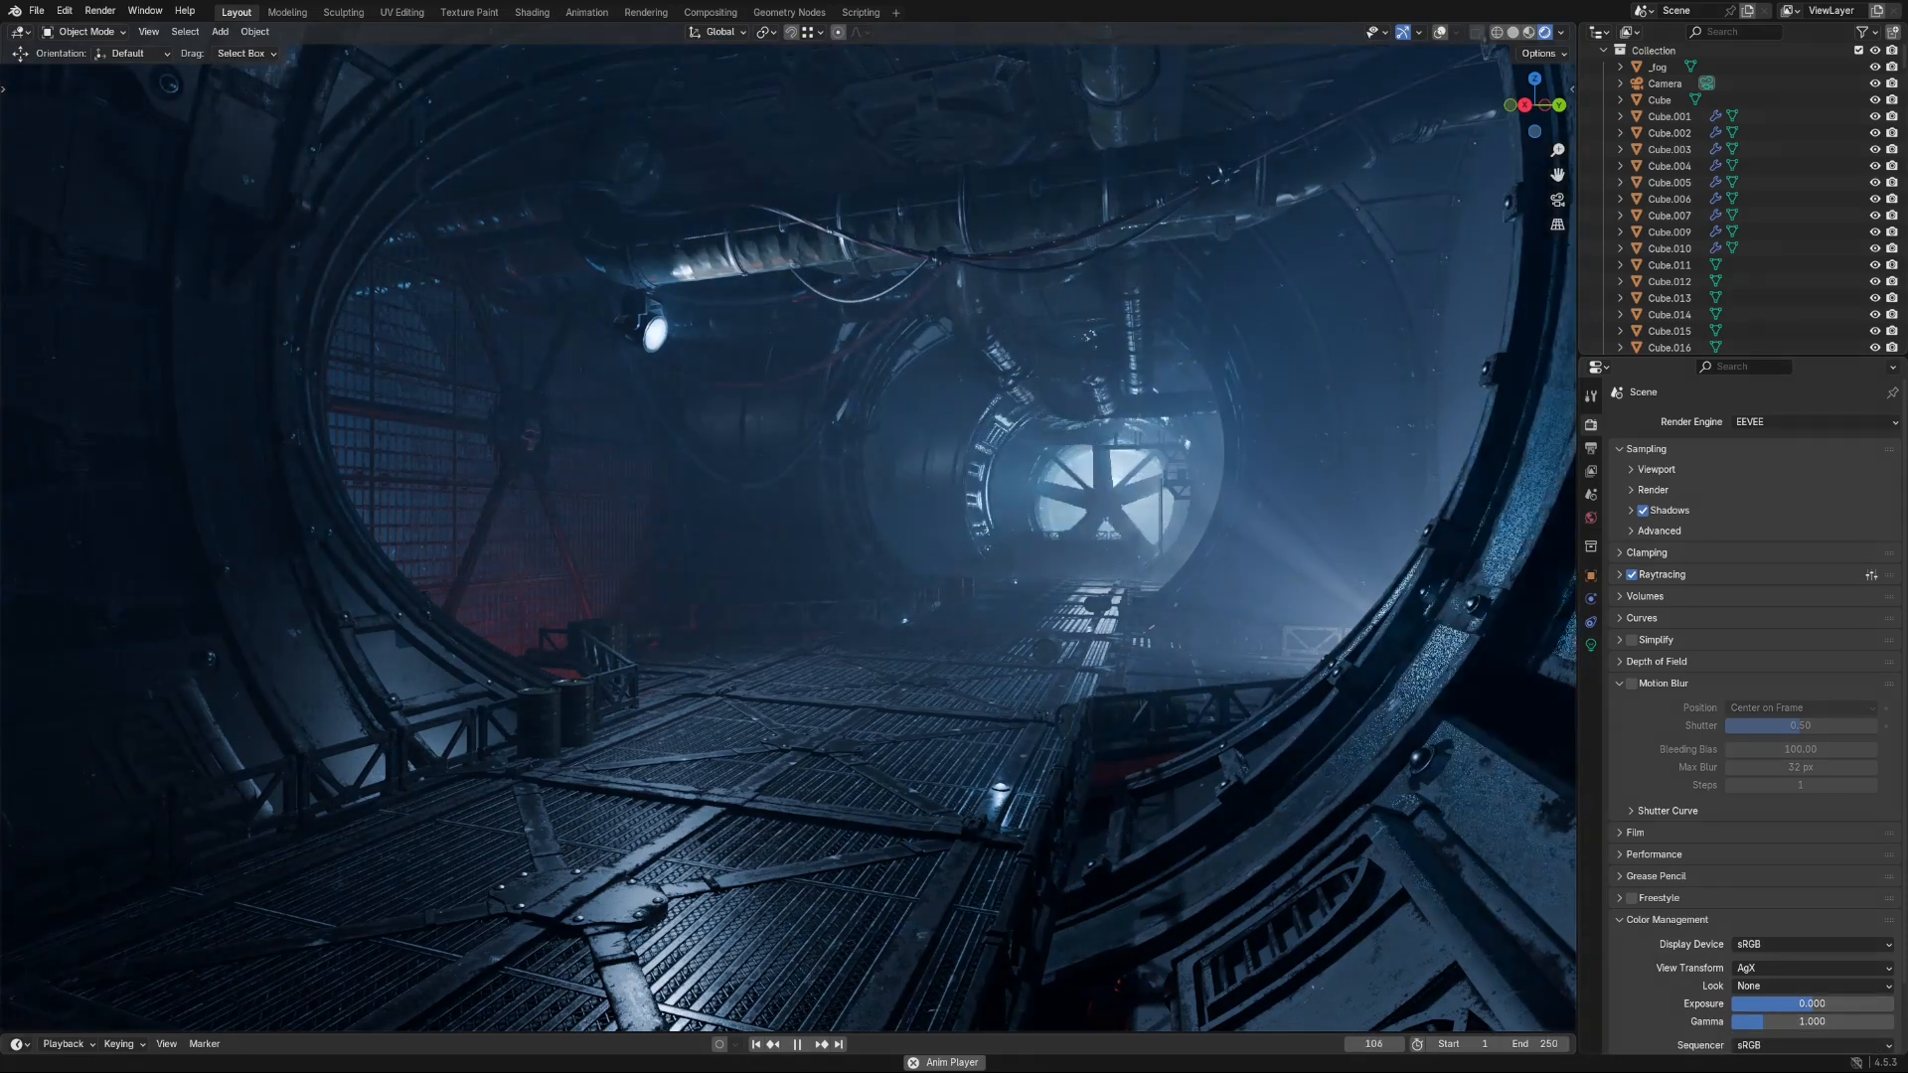
pyautogui.click(796, 1045)
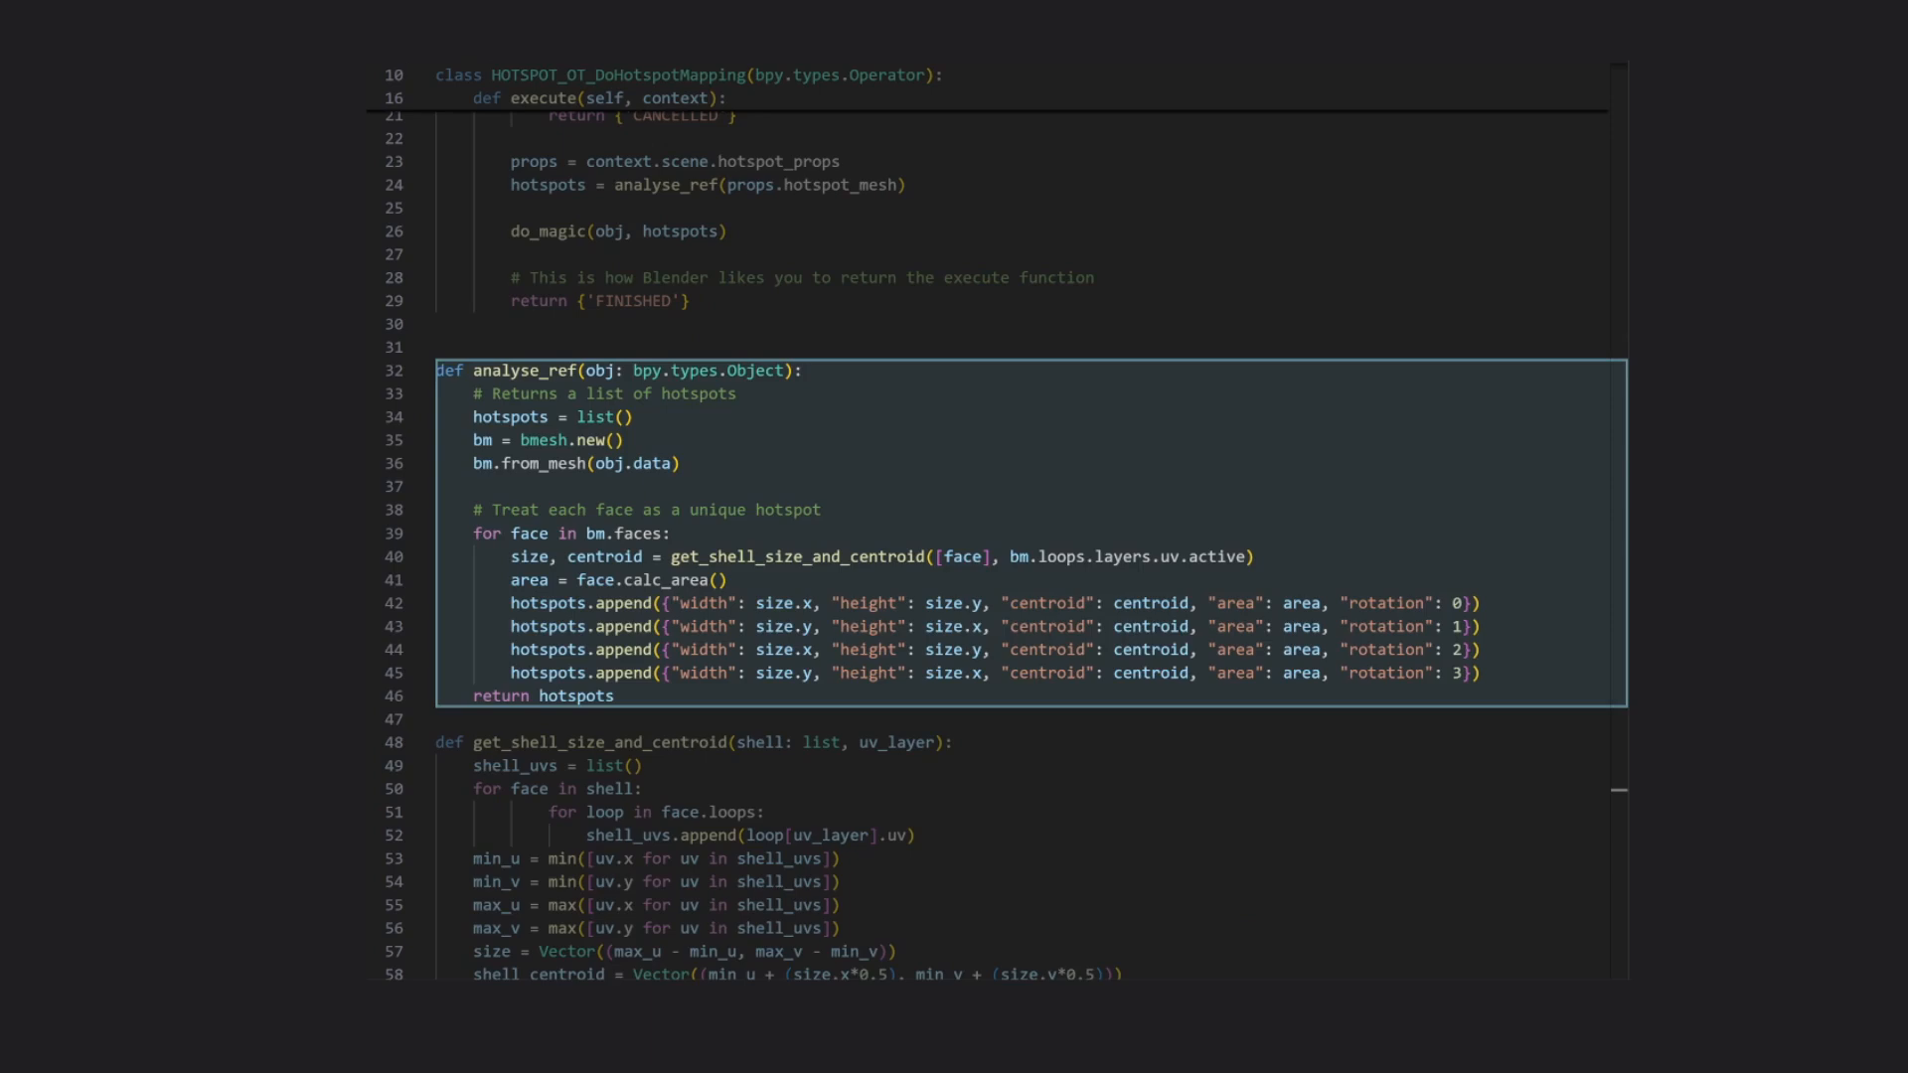
# Scroll to the four hotspots.append calls storing each face rotation
pyautogui.scroll(-3)
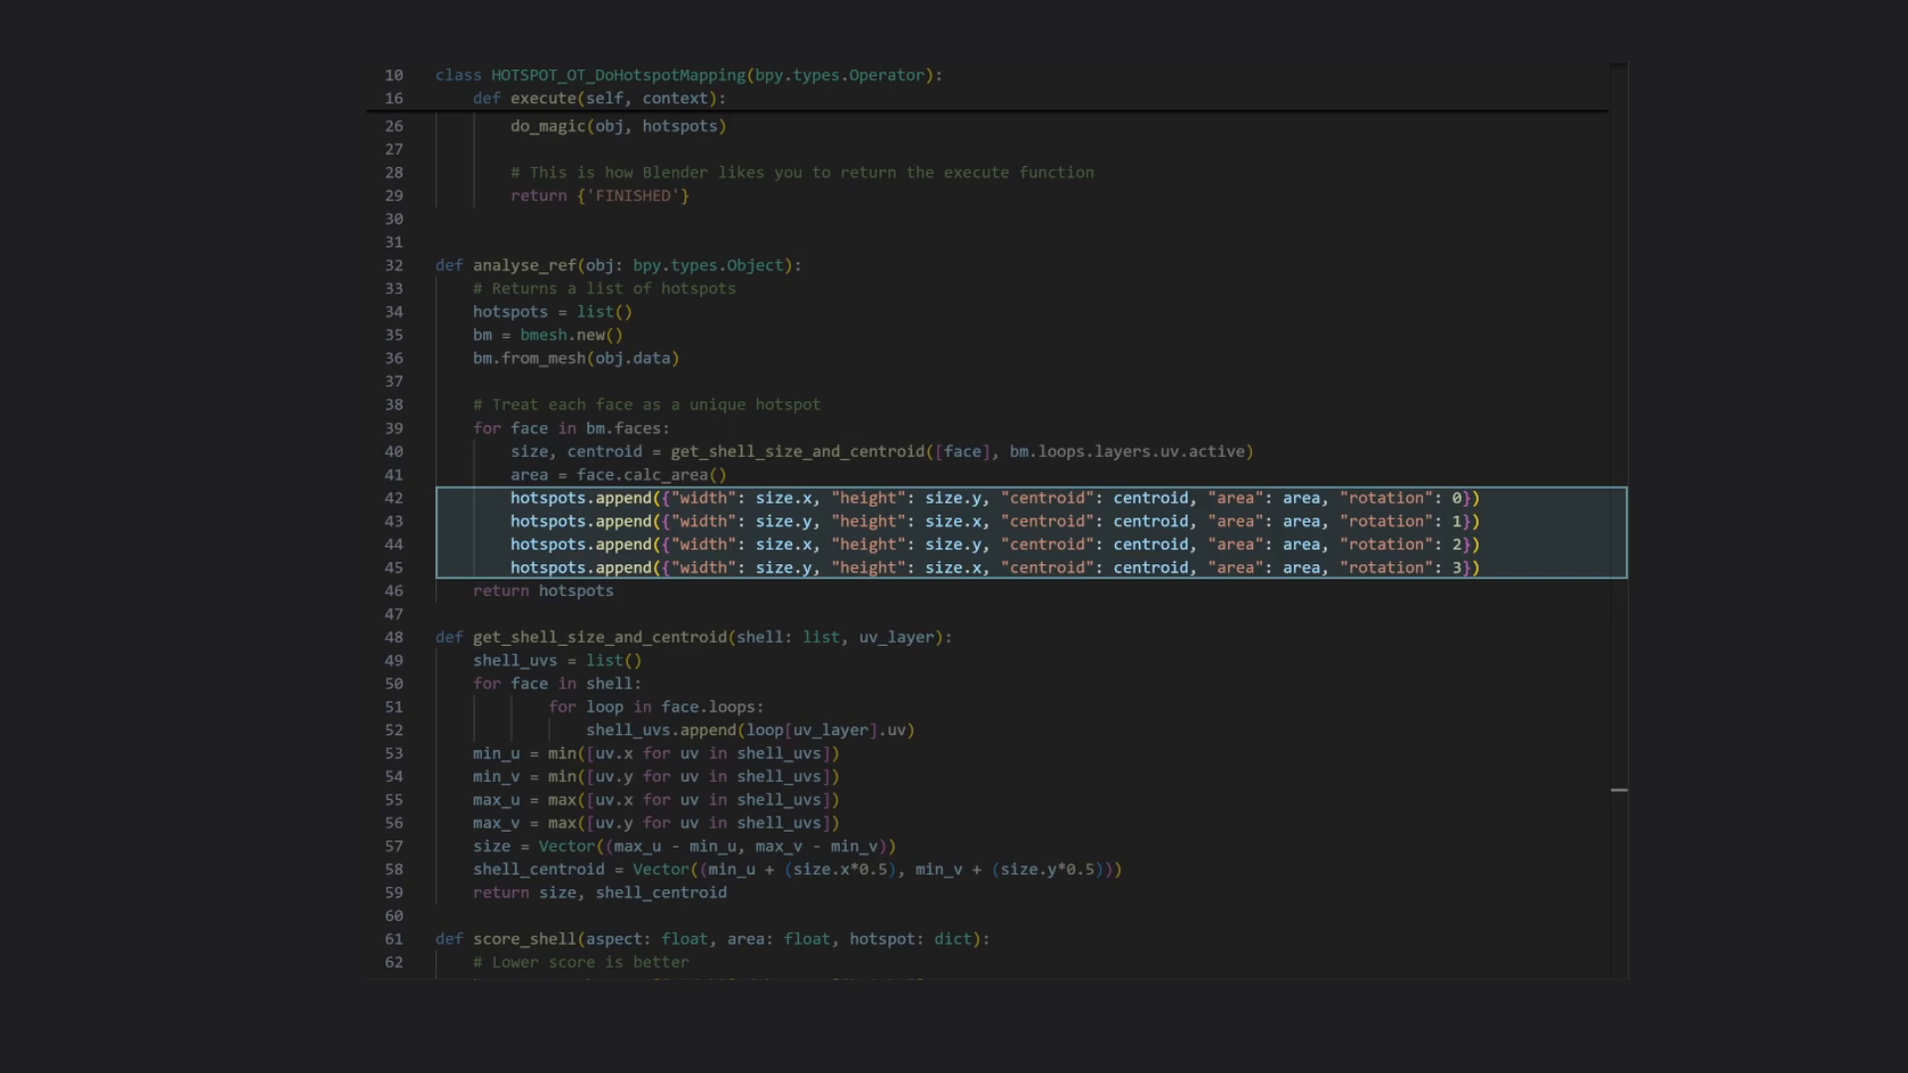
pyautogui.scroll(3)
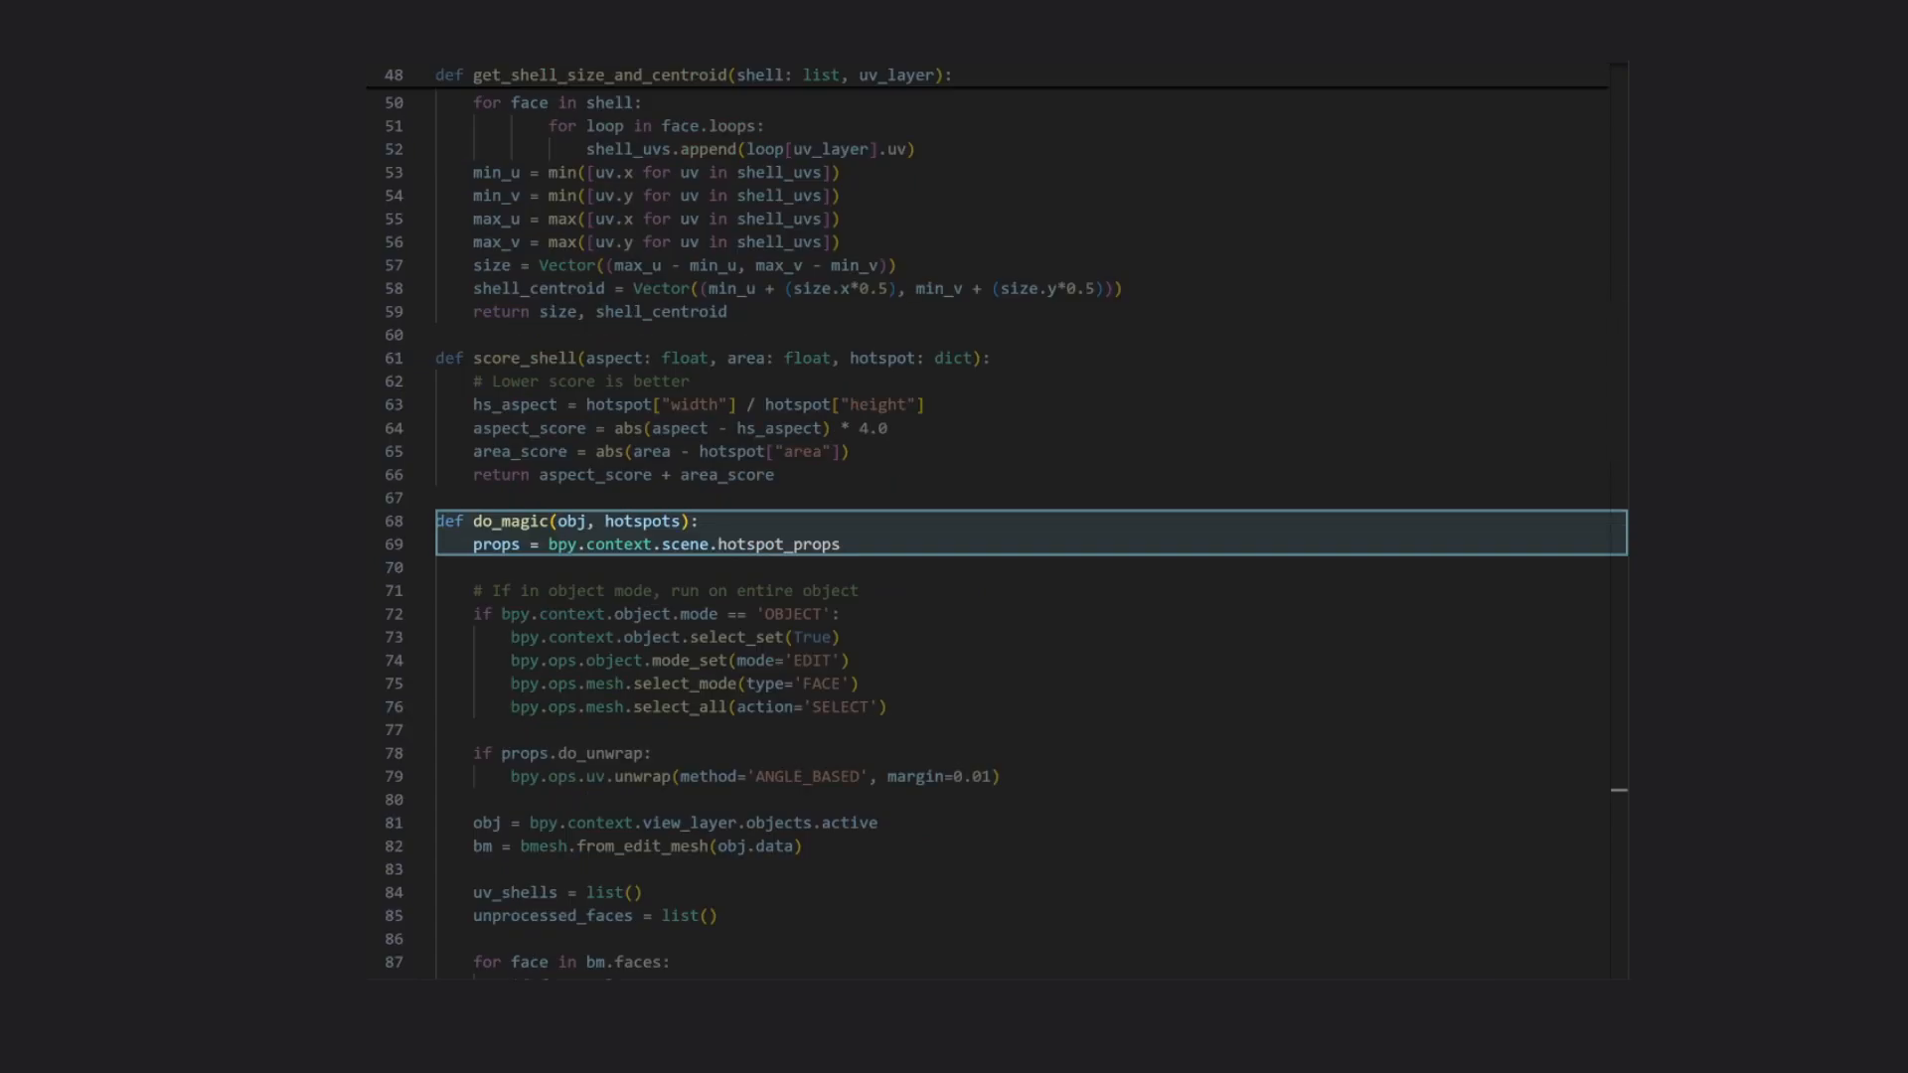
# Scroll to do_magic and highlight the props.do_unwrap block calling bpy.ops.uv.unwrap
pyautogui.scroll(-3)
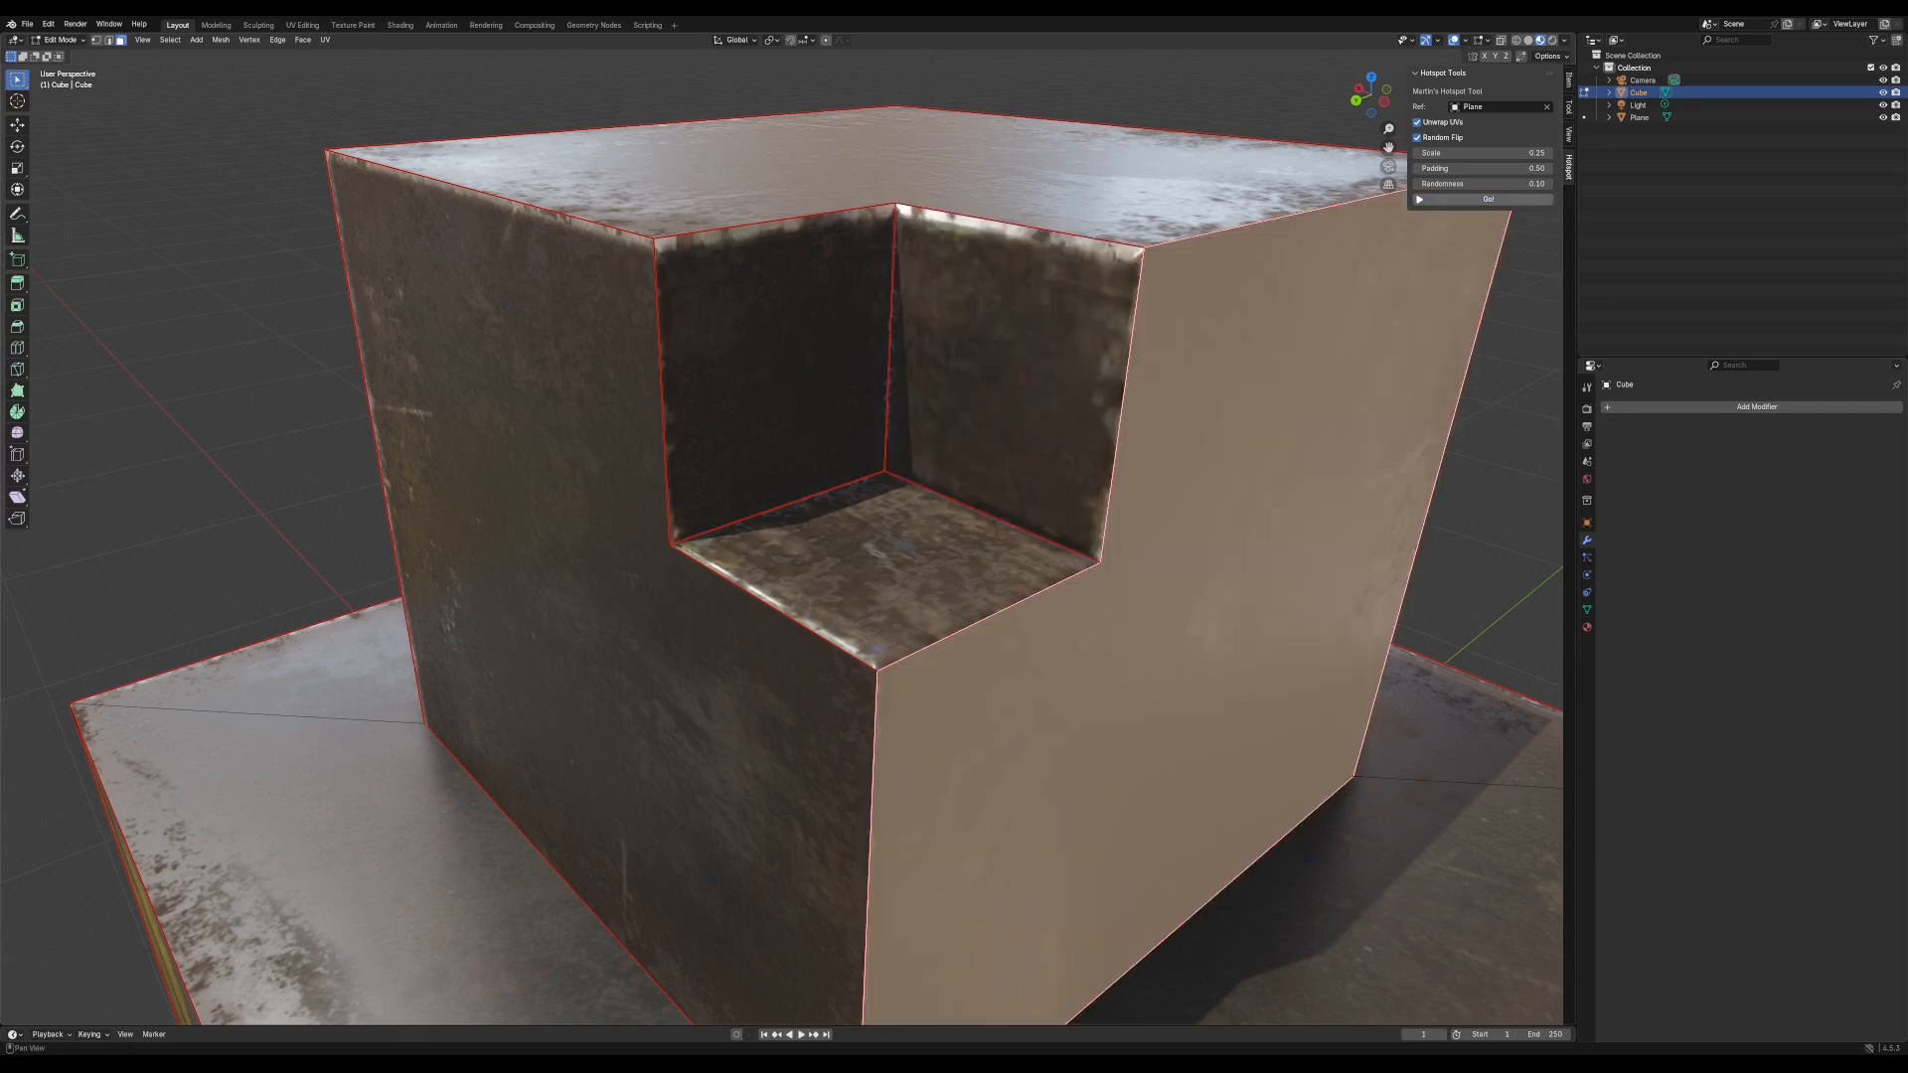
pyautogui.click(1486, 199)
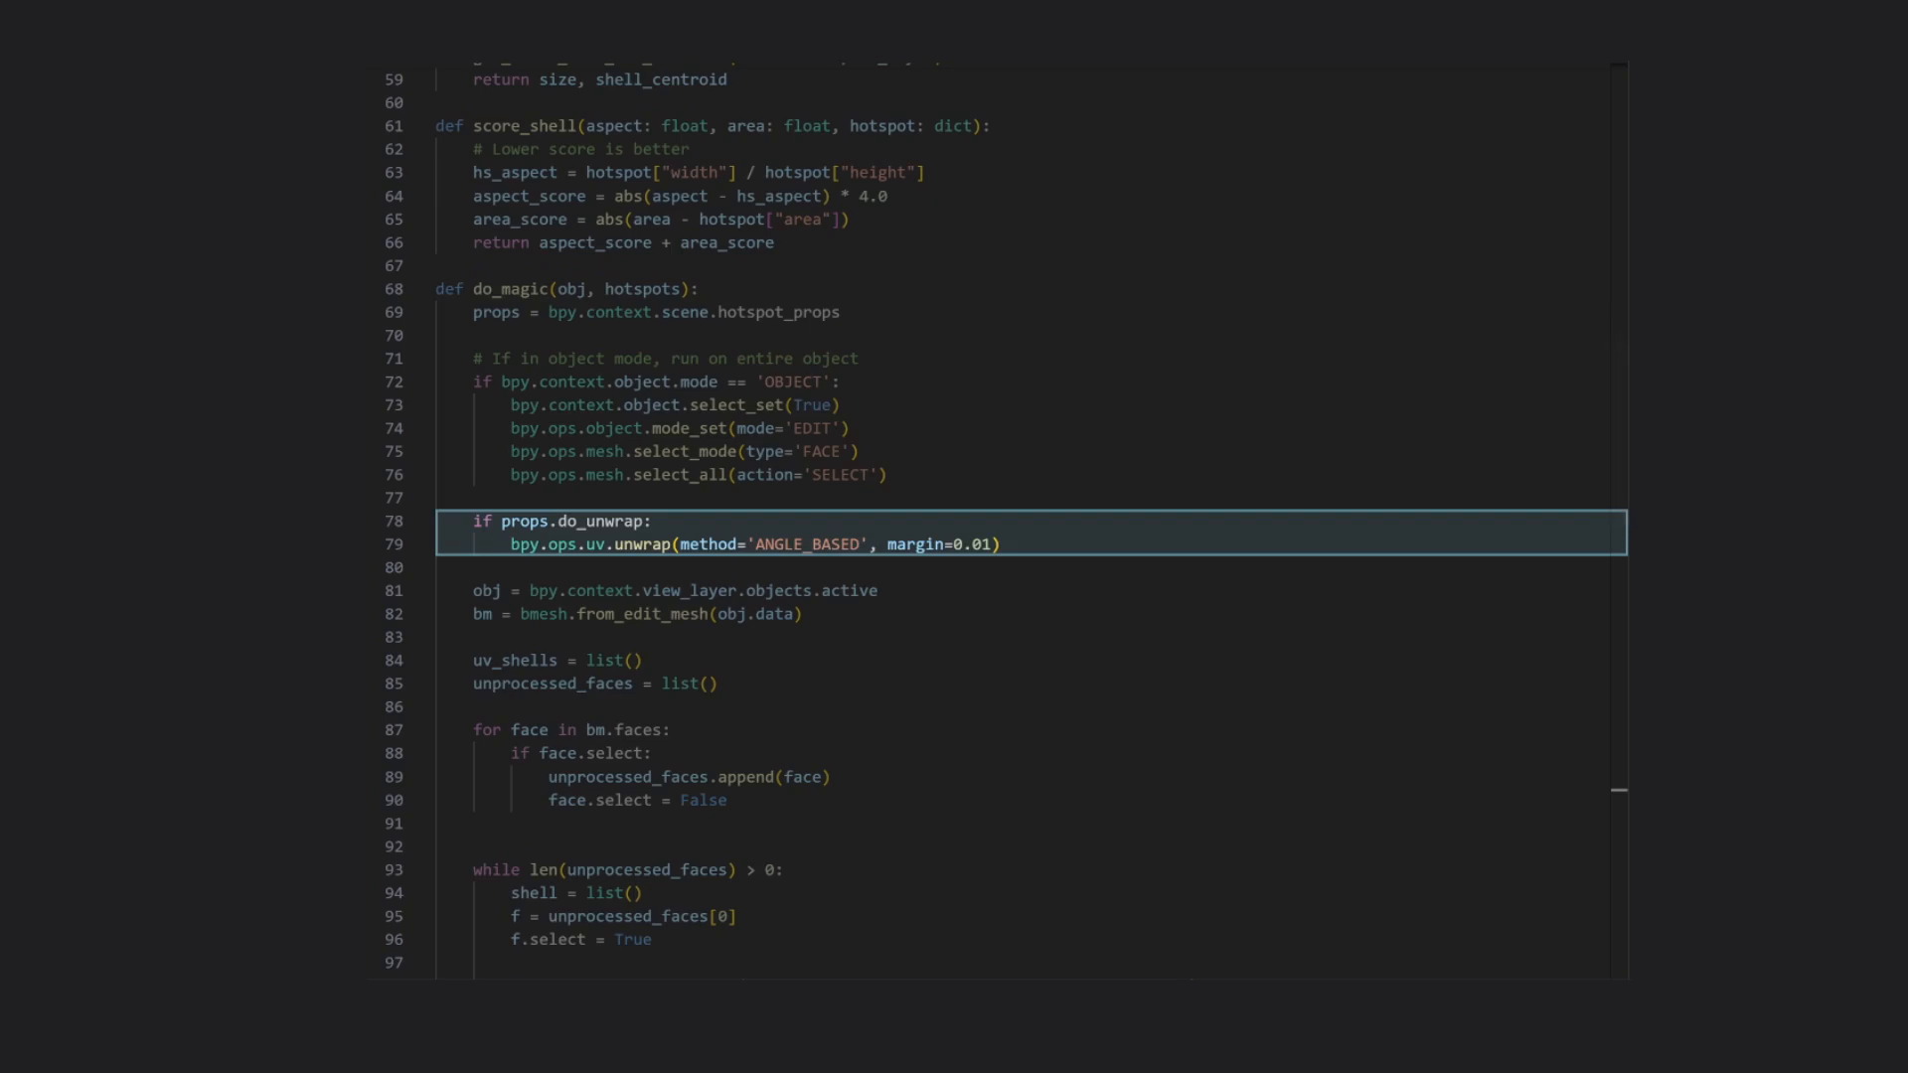
pyautogui.scroll(-3)
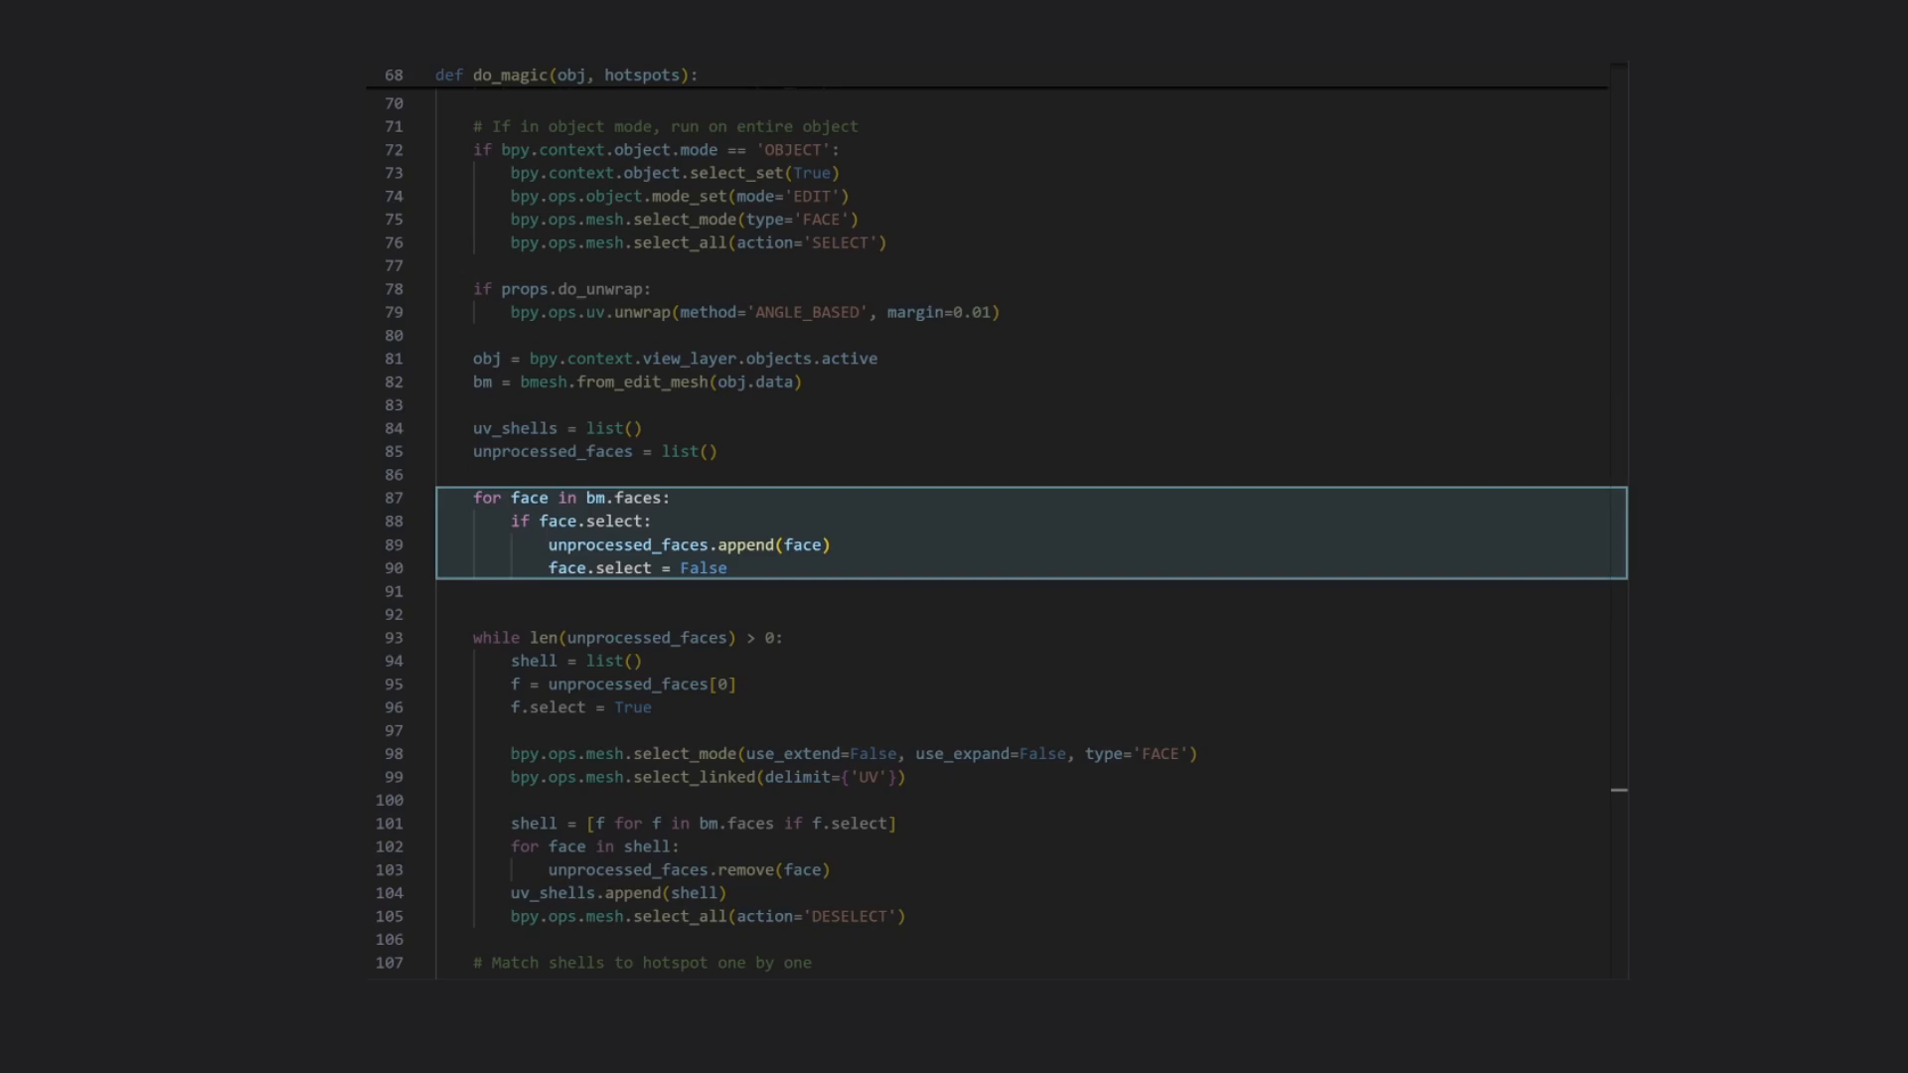
pyautogui.scroll(-3)
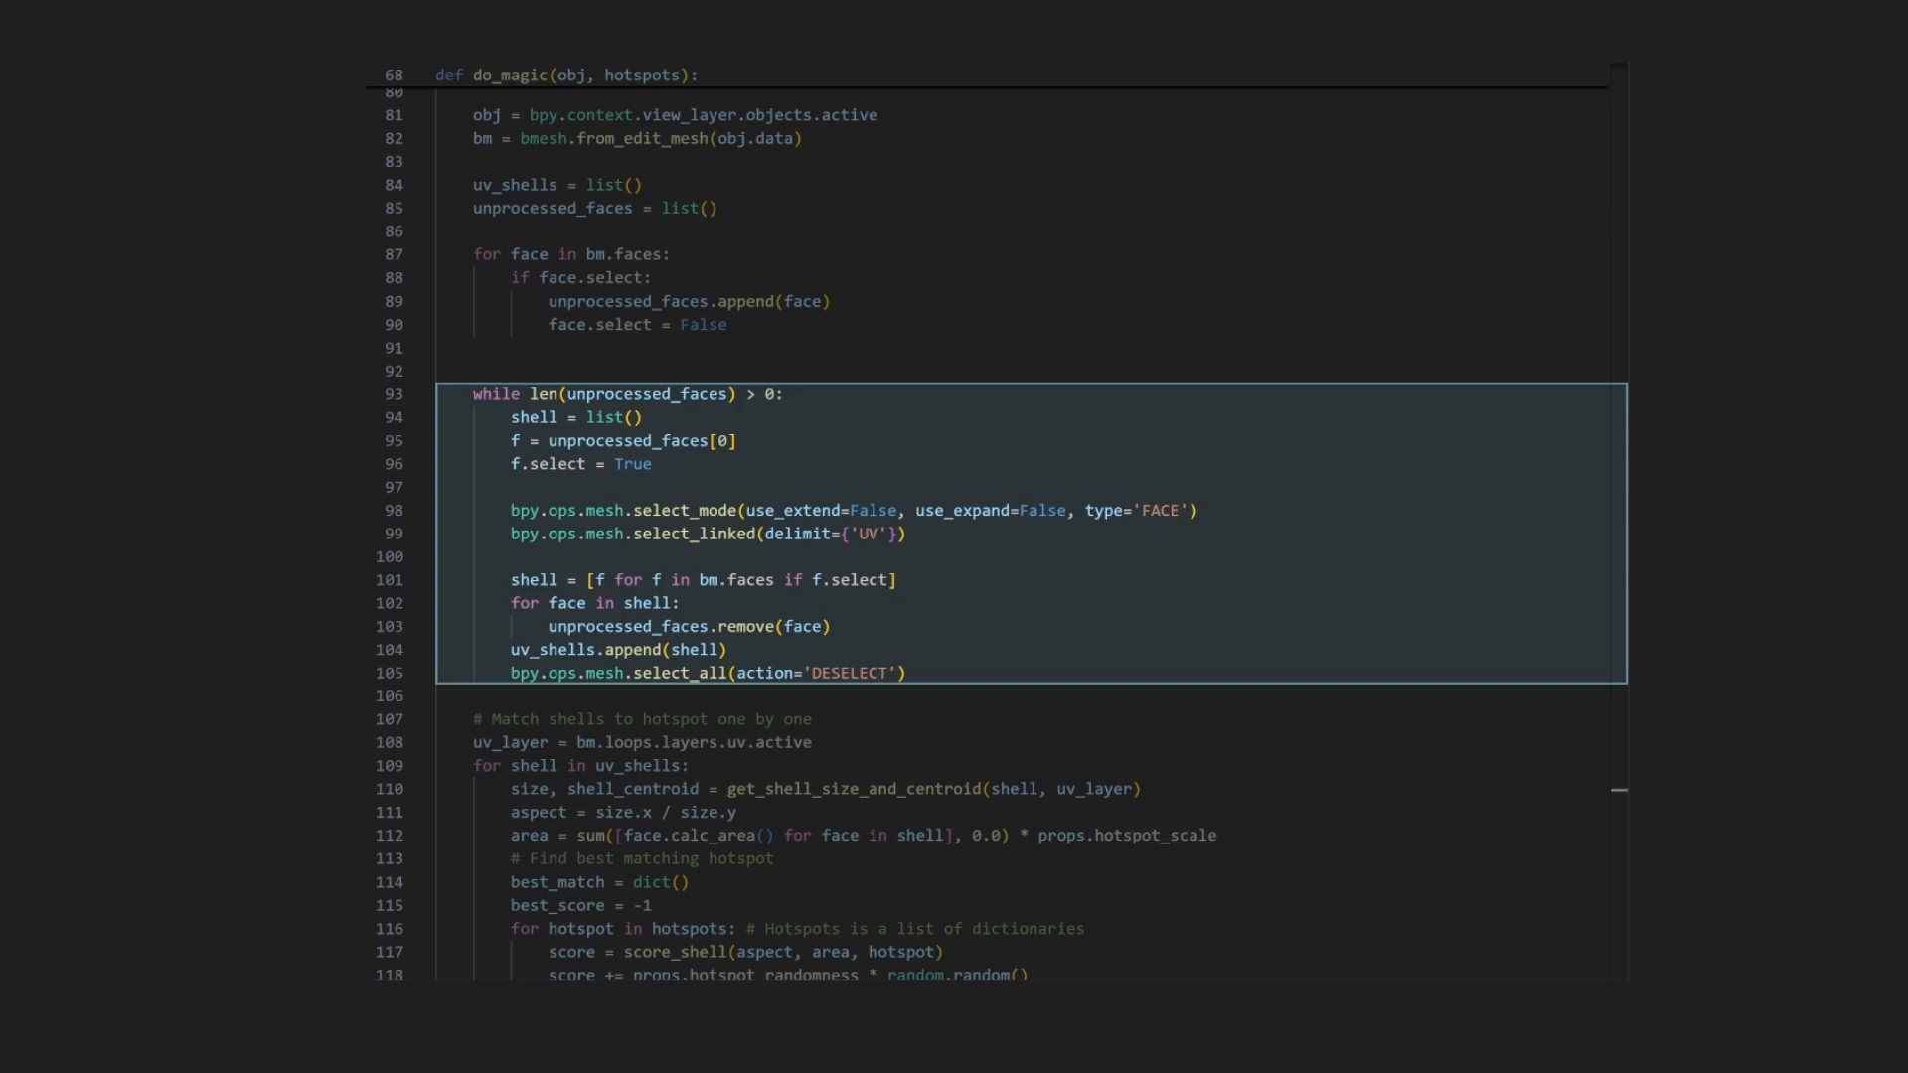
pyautogui.scroll(-3)
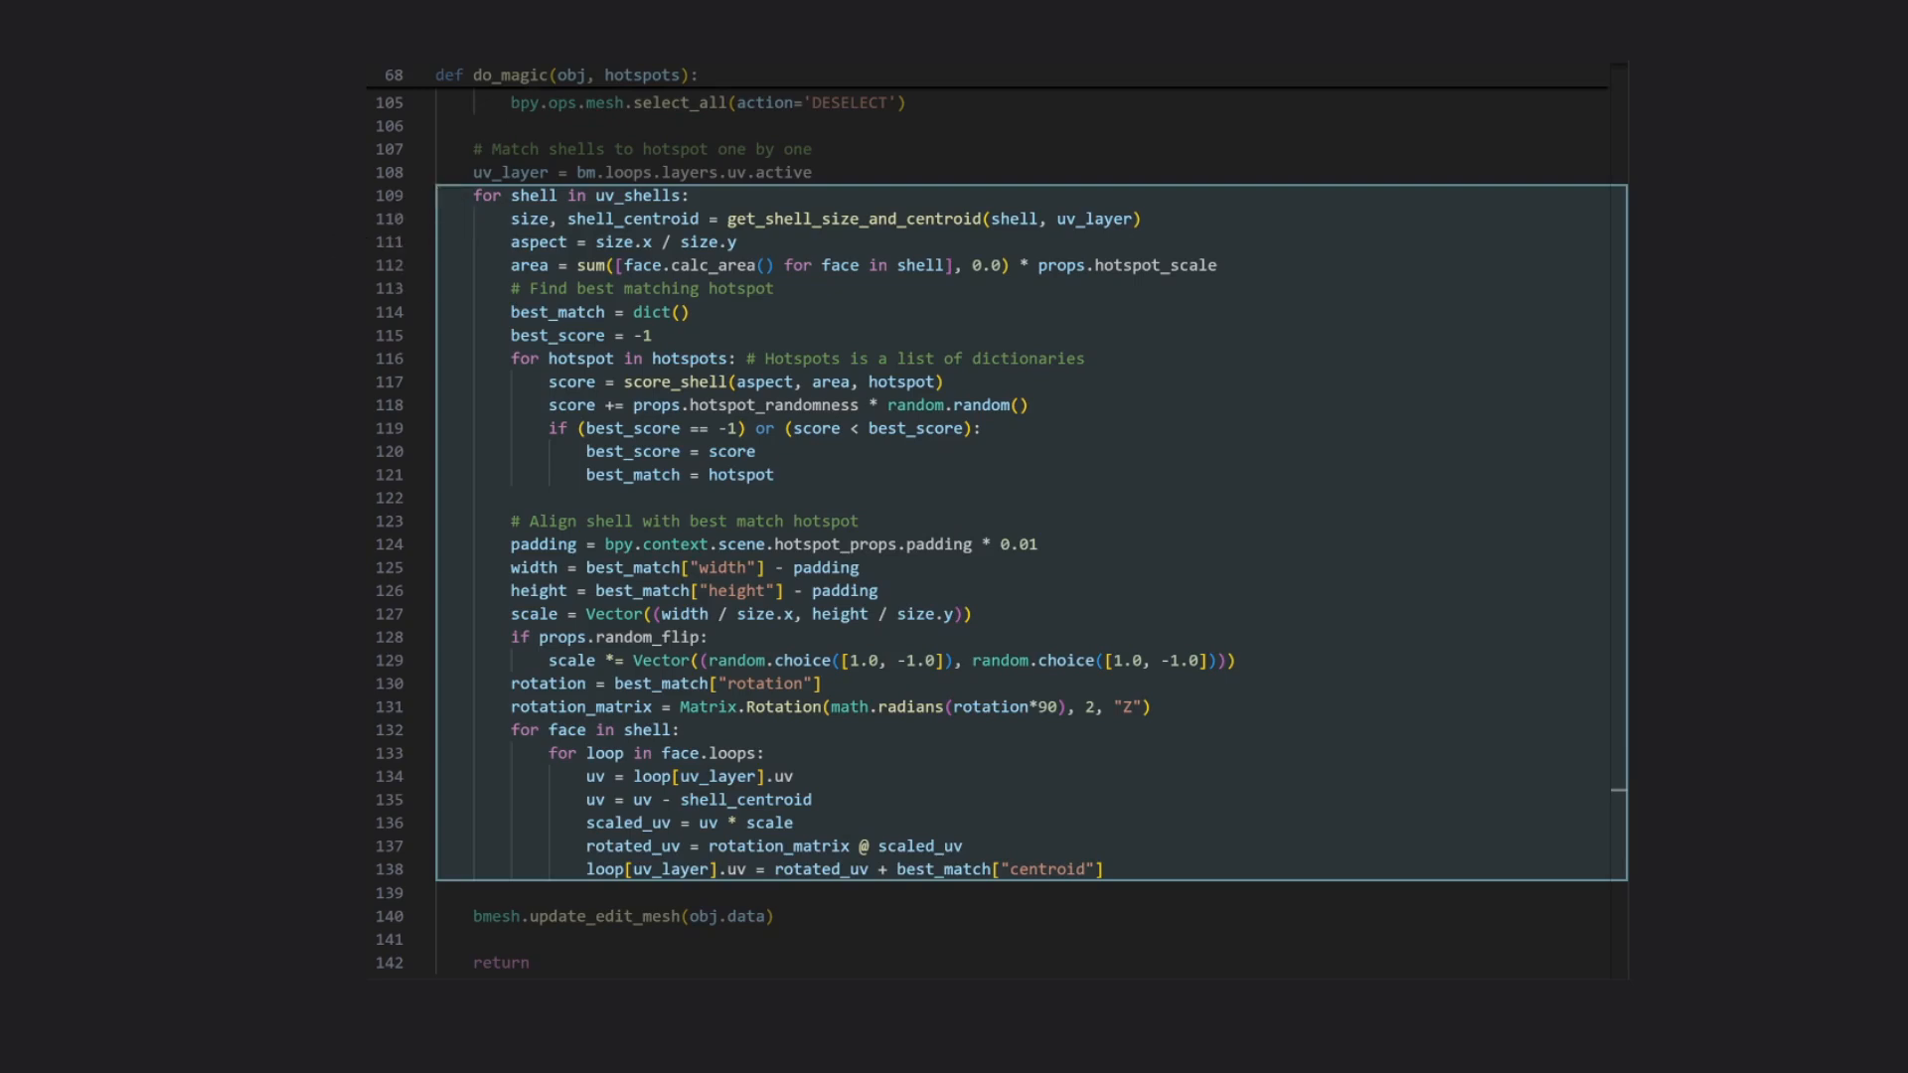
pyautogui.scroll(3)
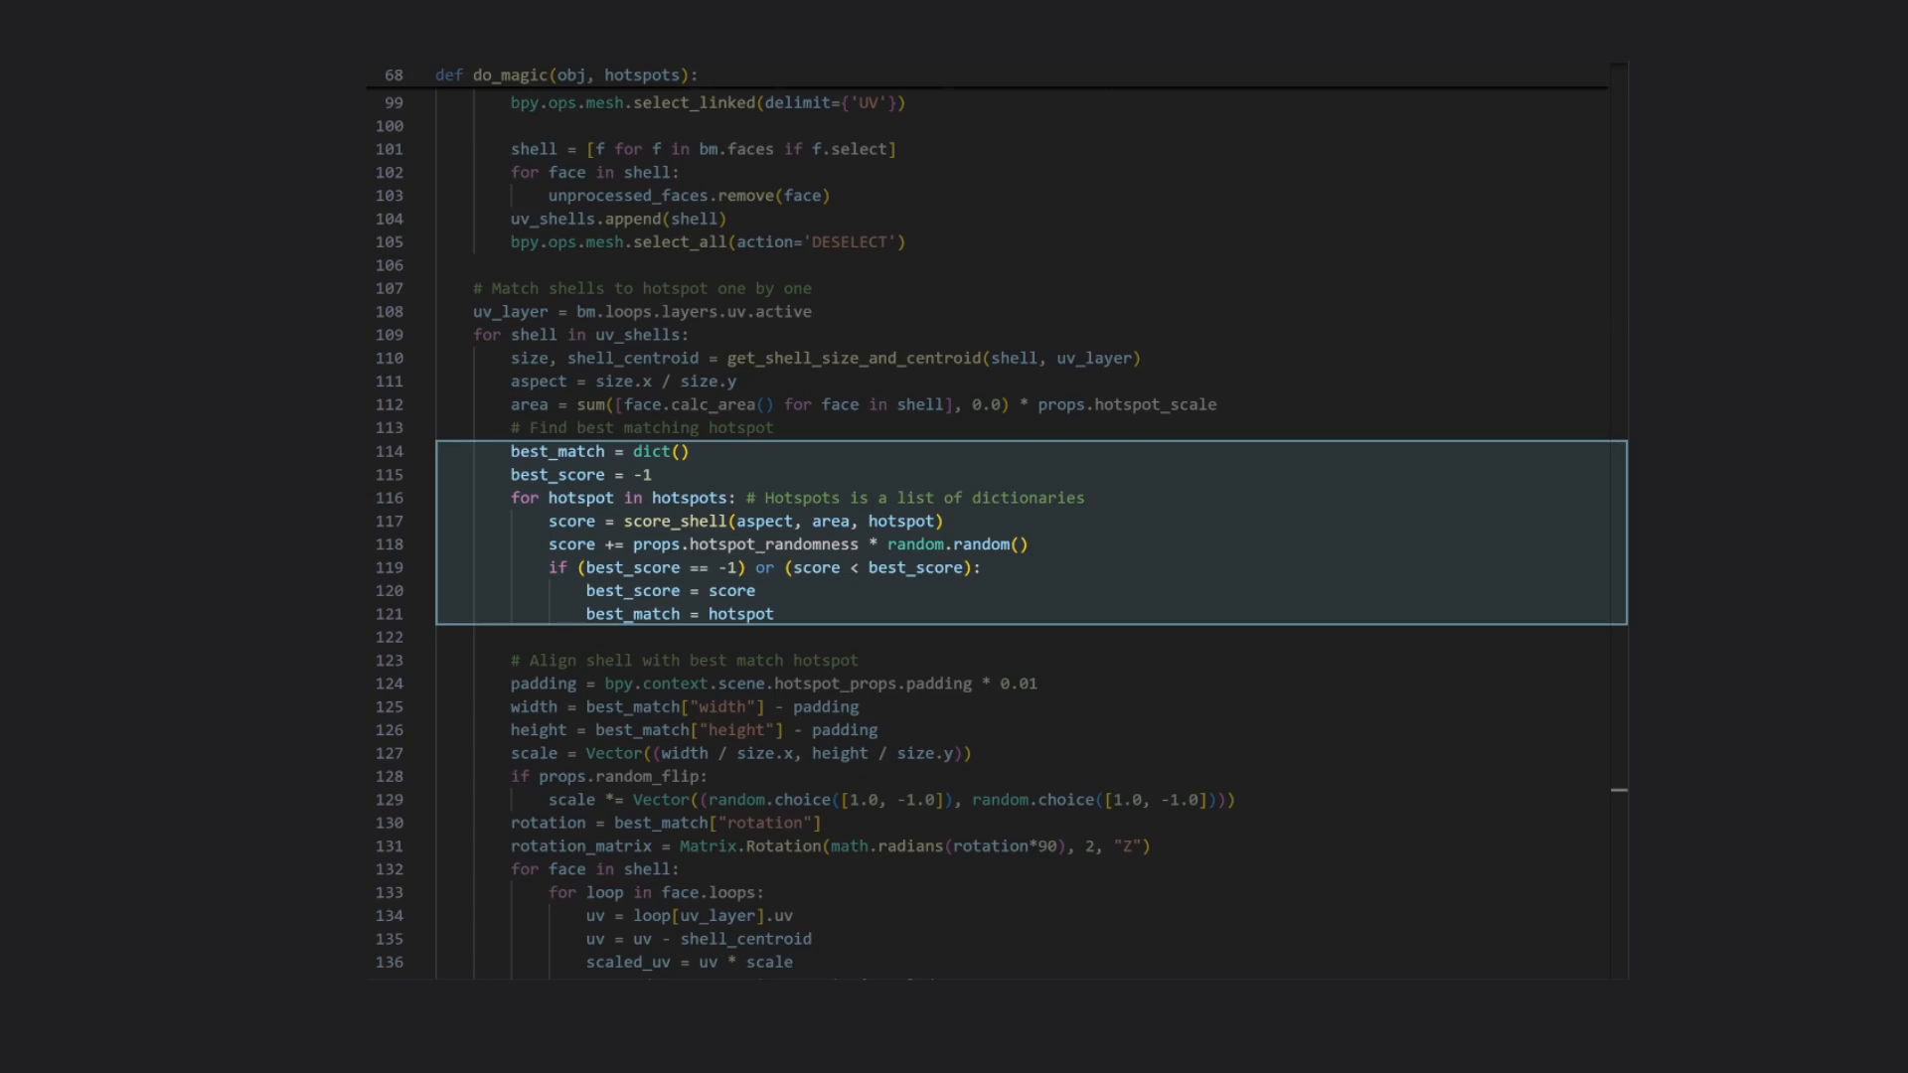
pyautogui.scroll(3)
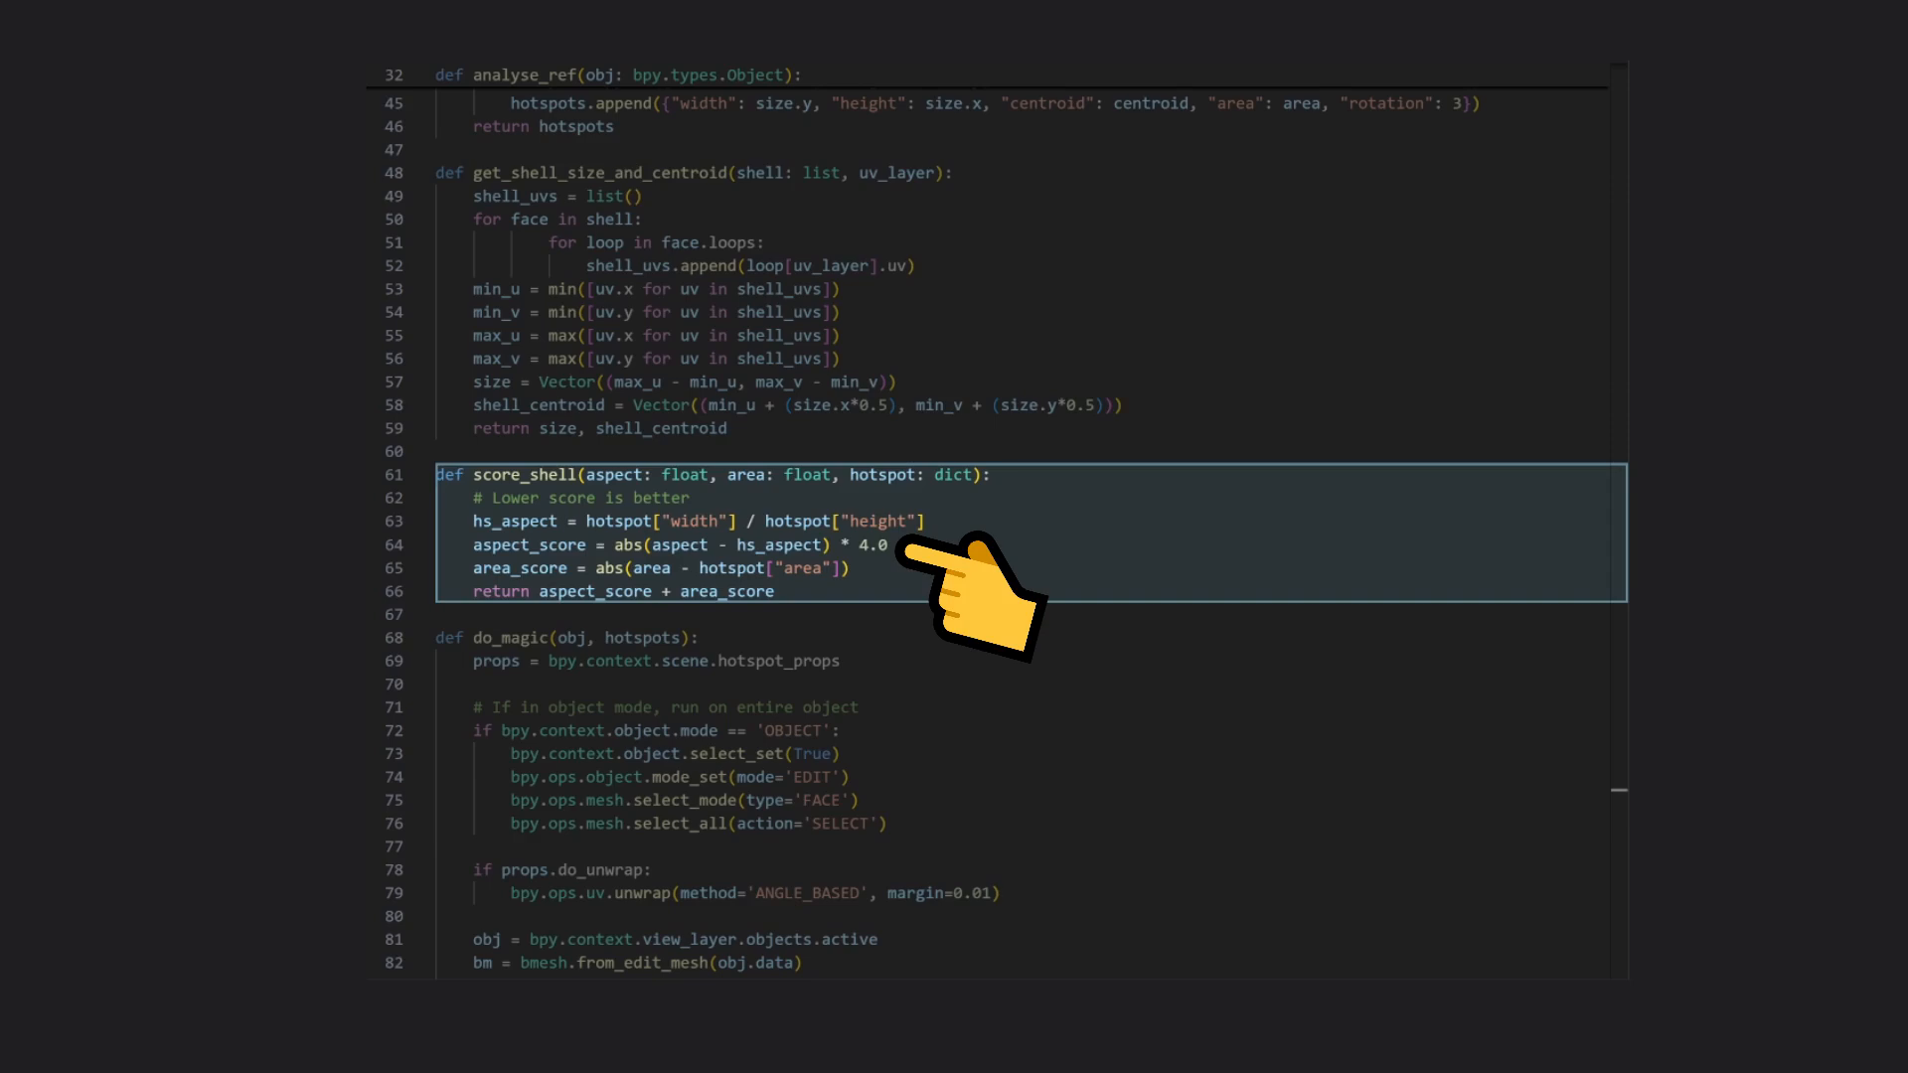
pyautogui.moveTo(925, 573)
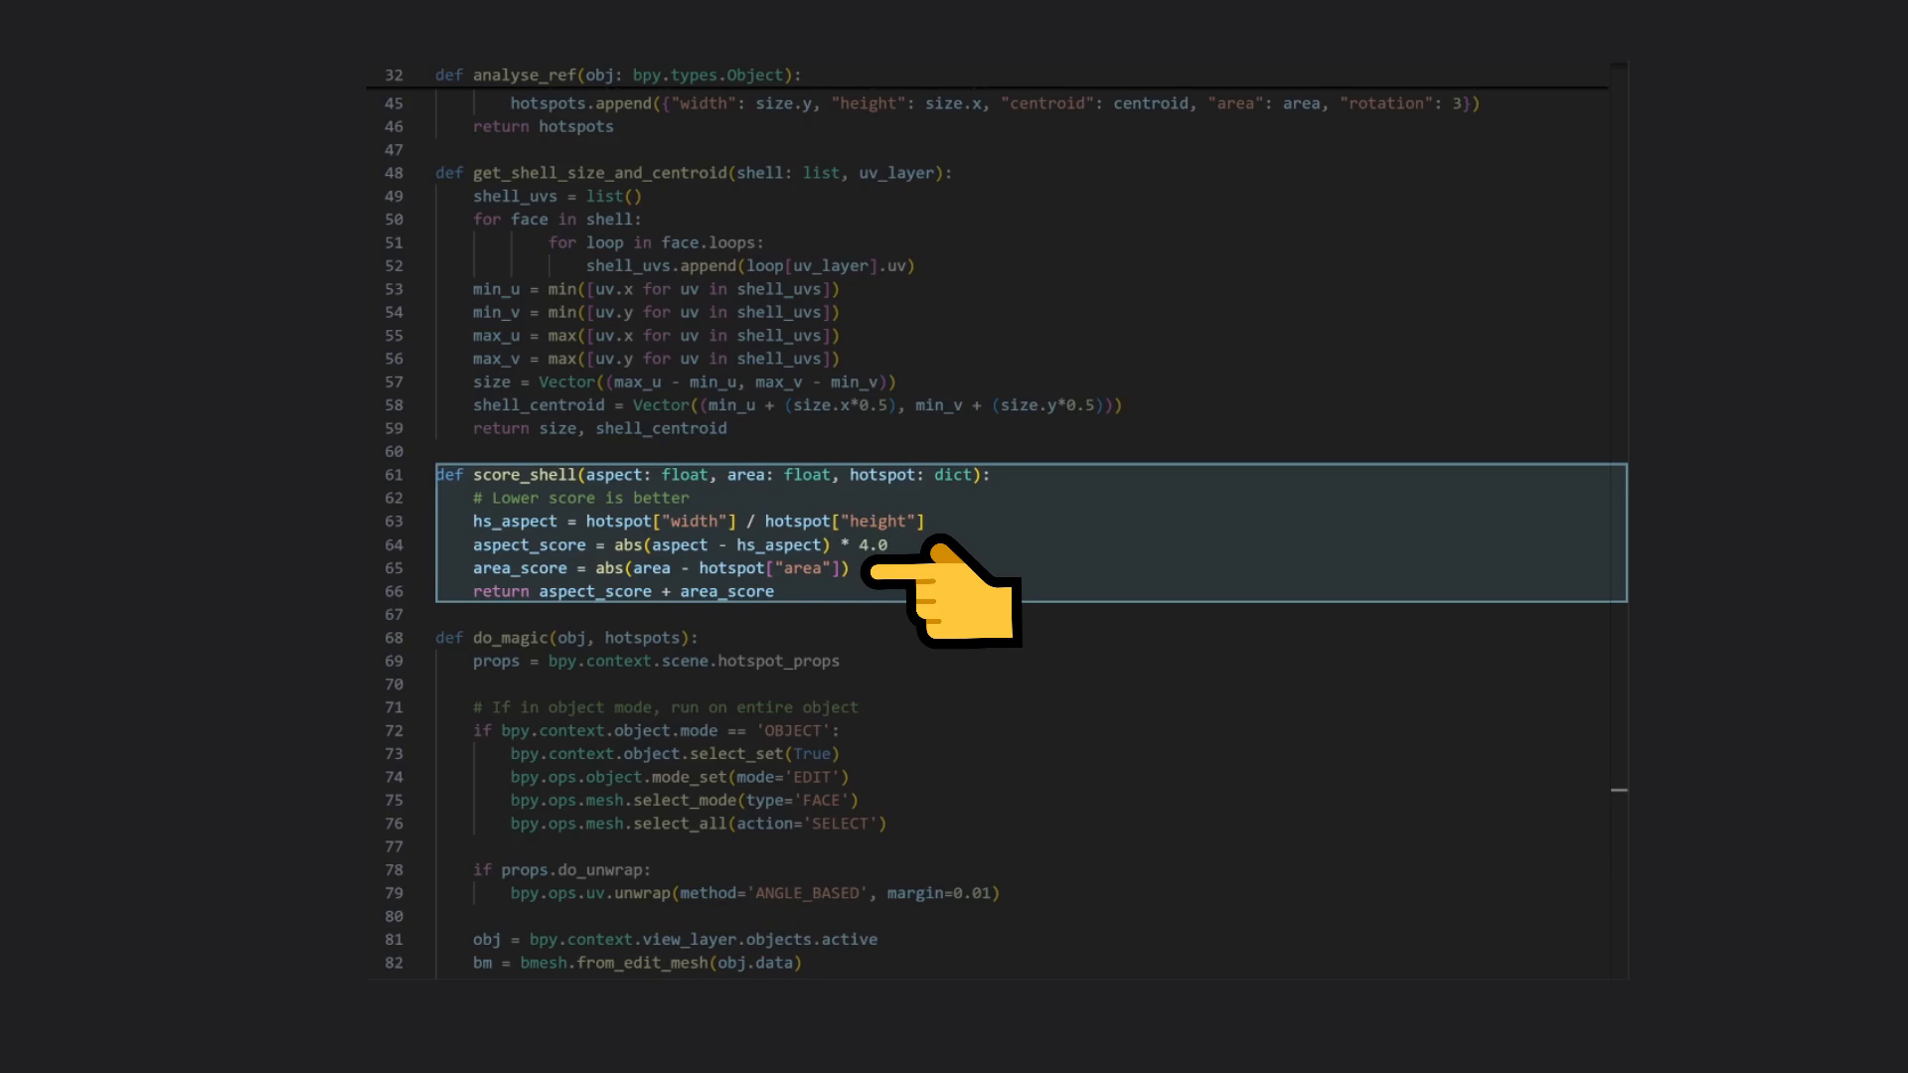
pyautogui.moveTo(864, 633)
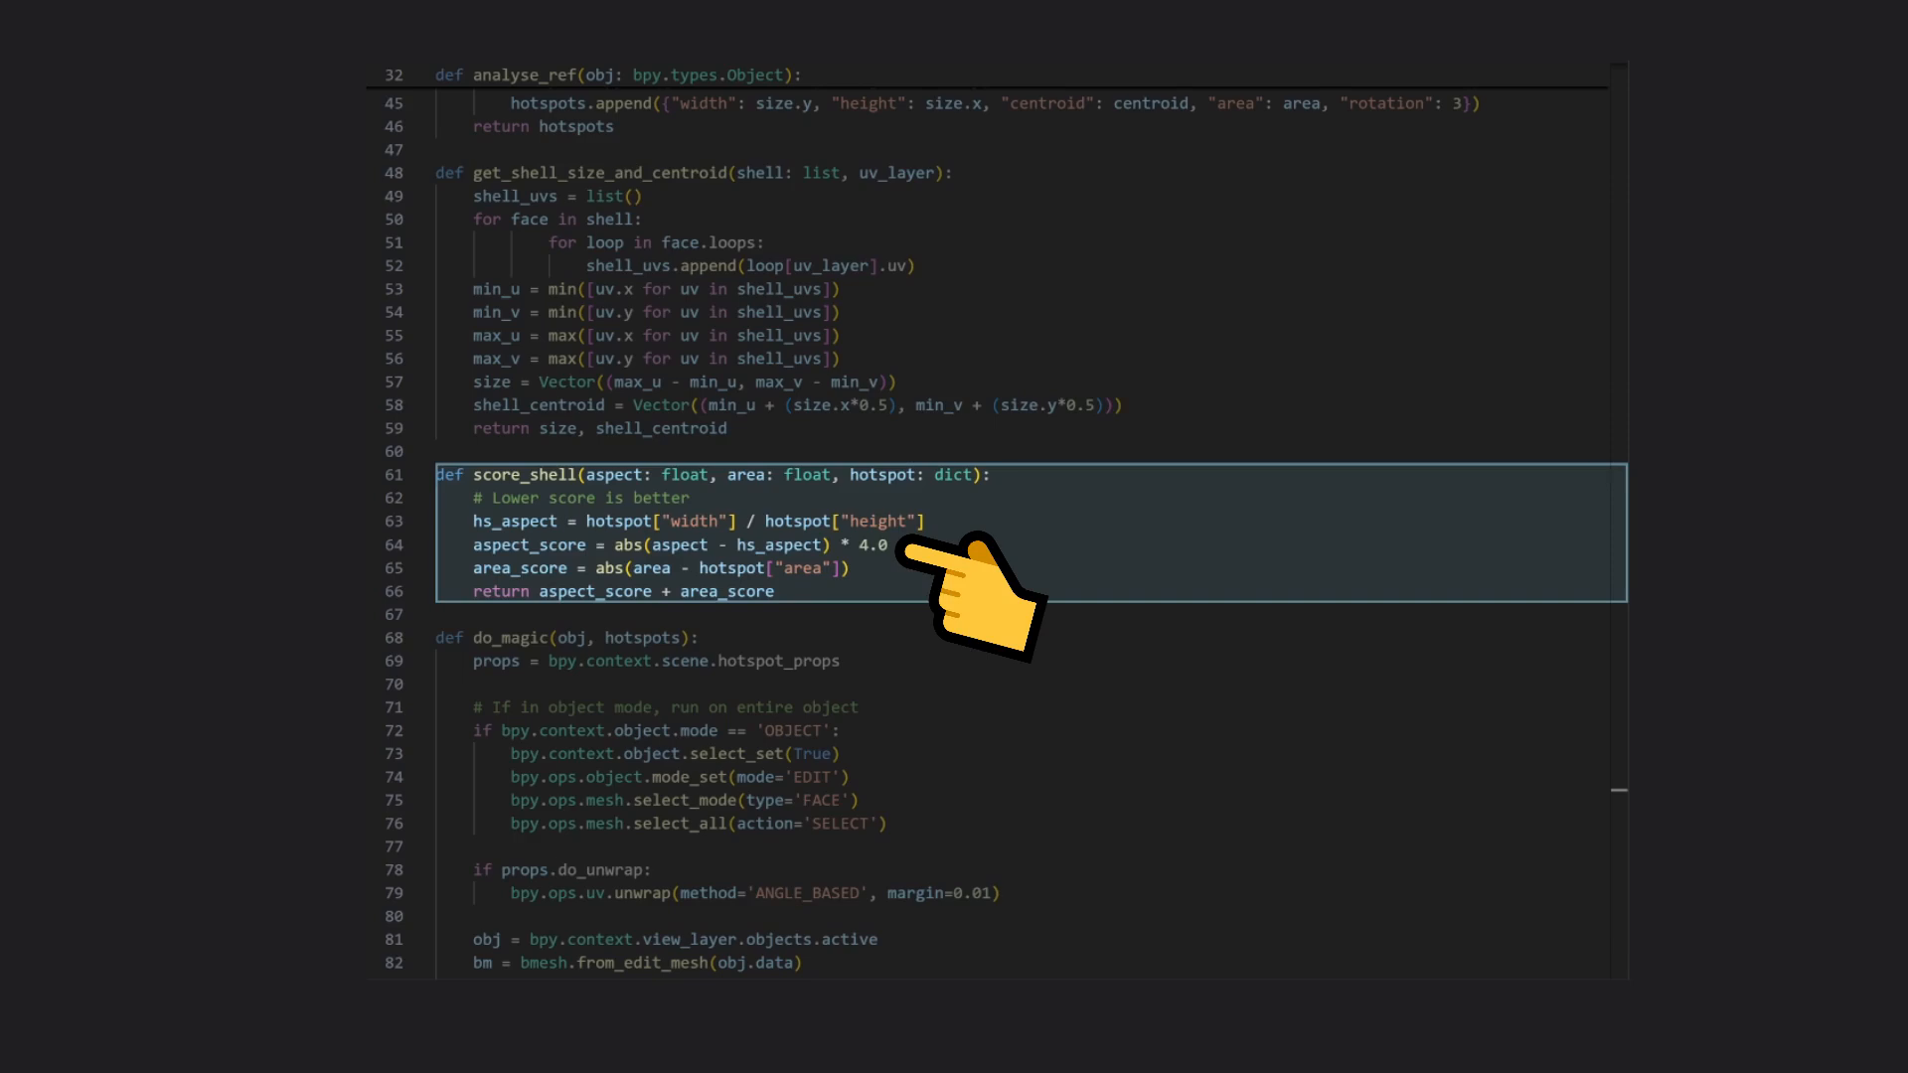
pyautogui.moveTo(961, 597)
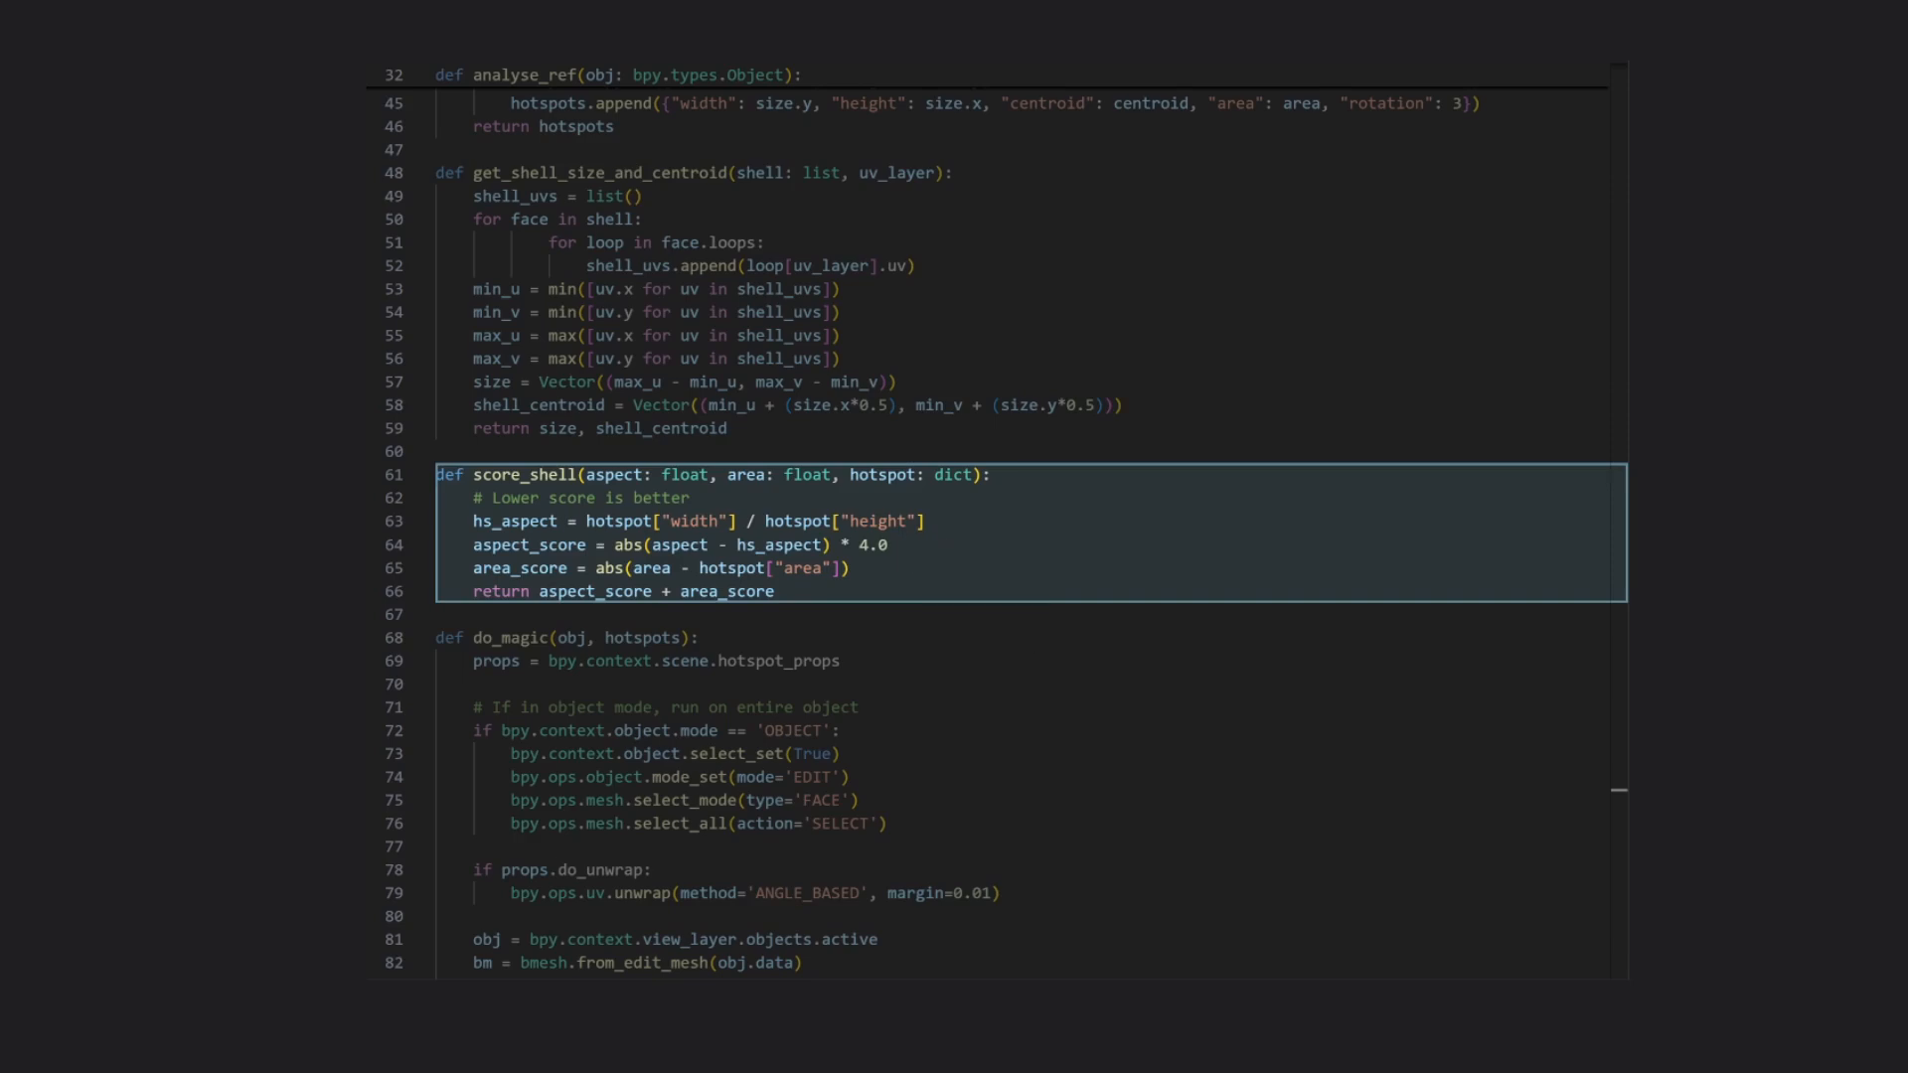
pyautogui.scroll(-3)
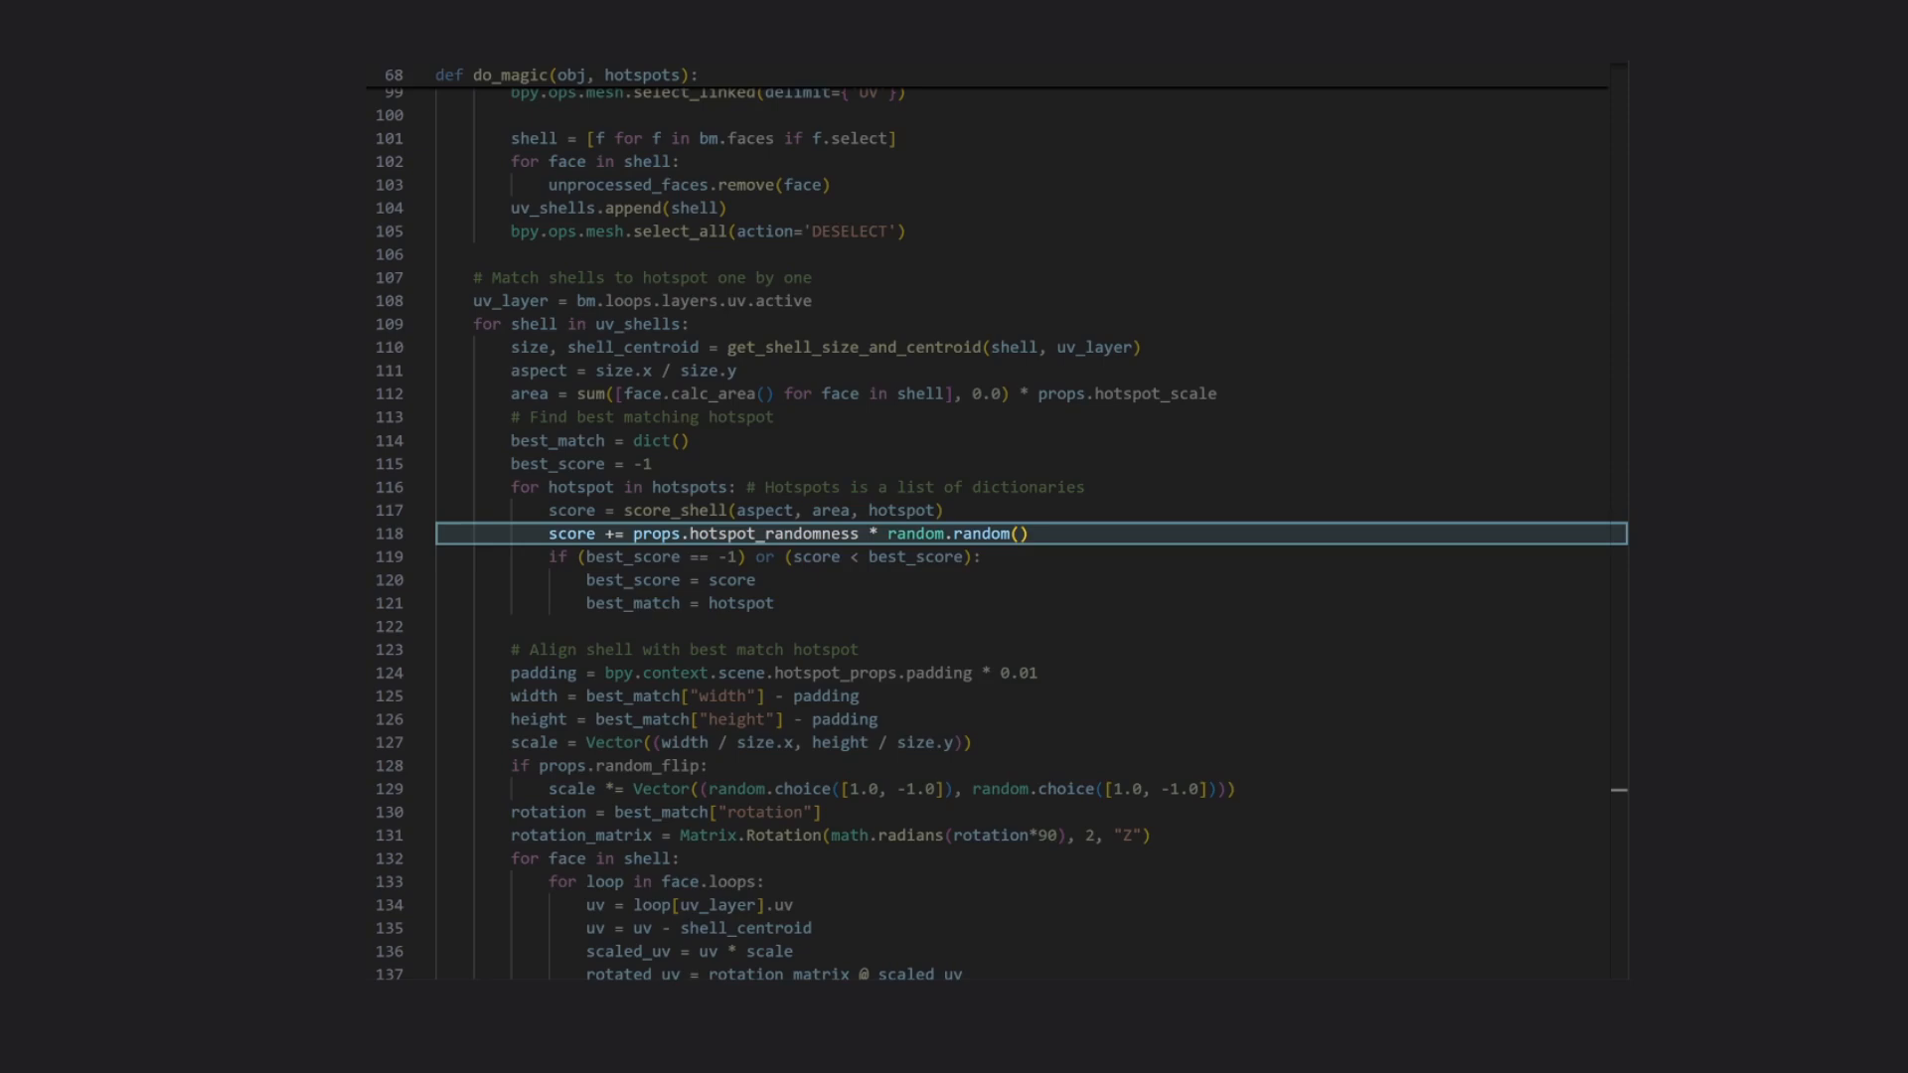
pyautogui.scroll(-3)
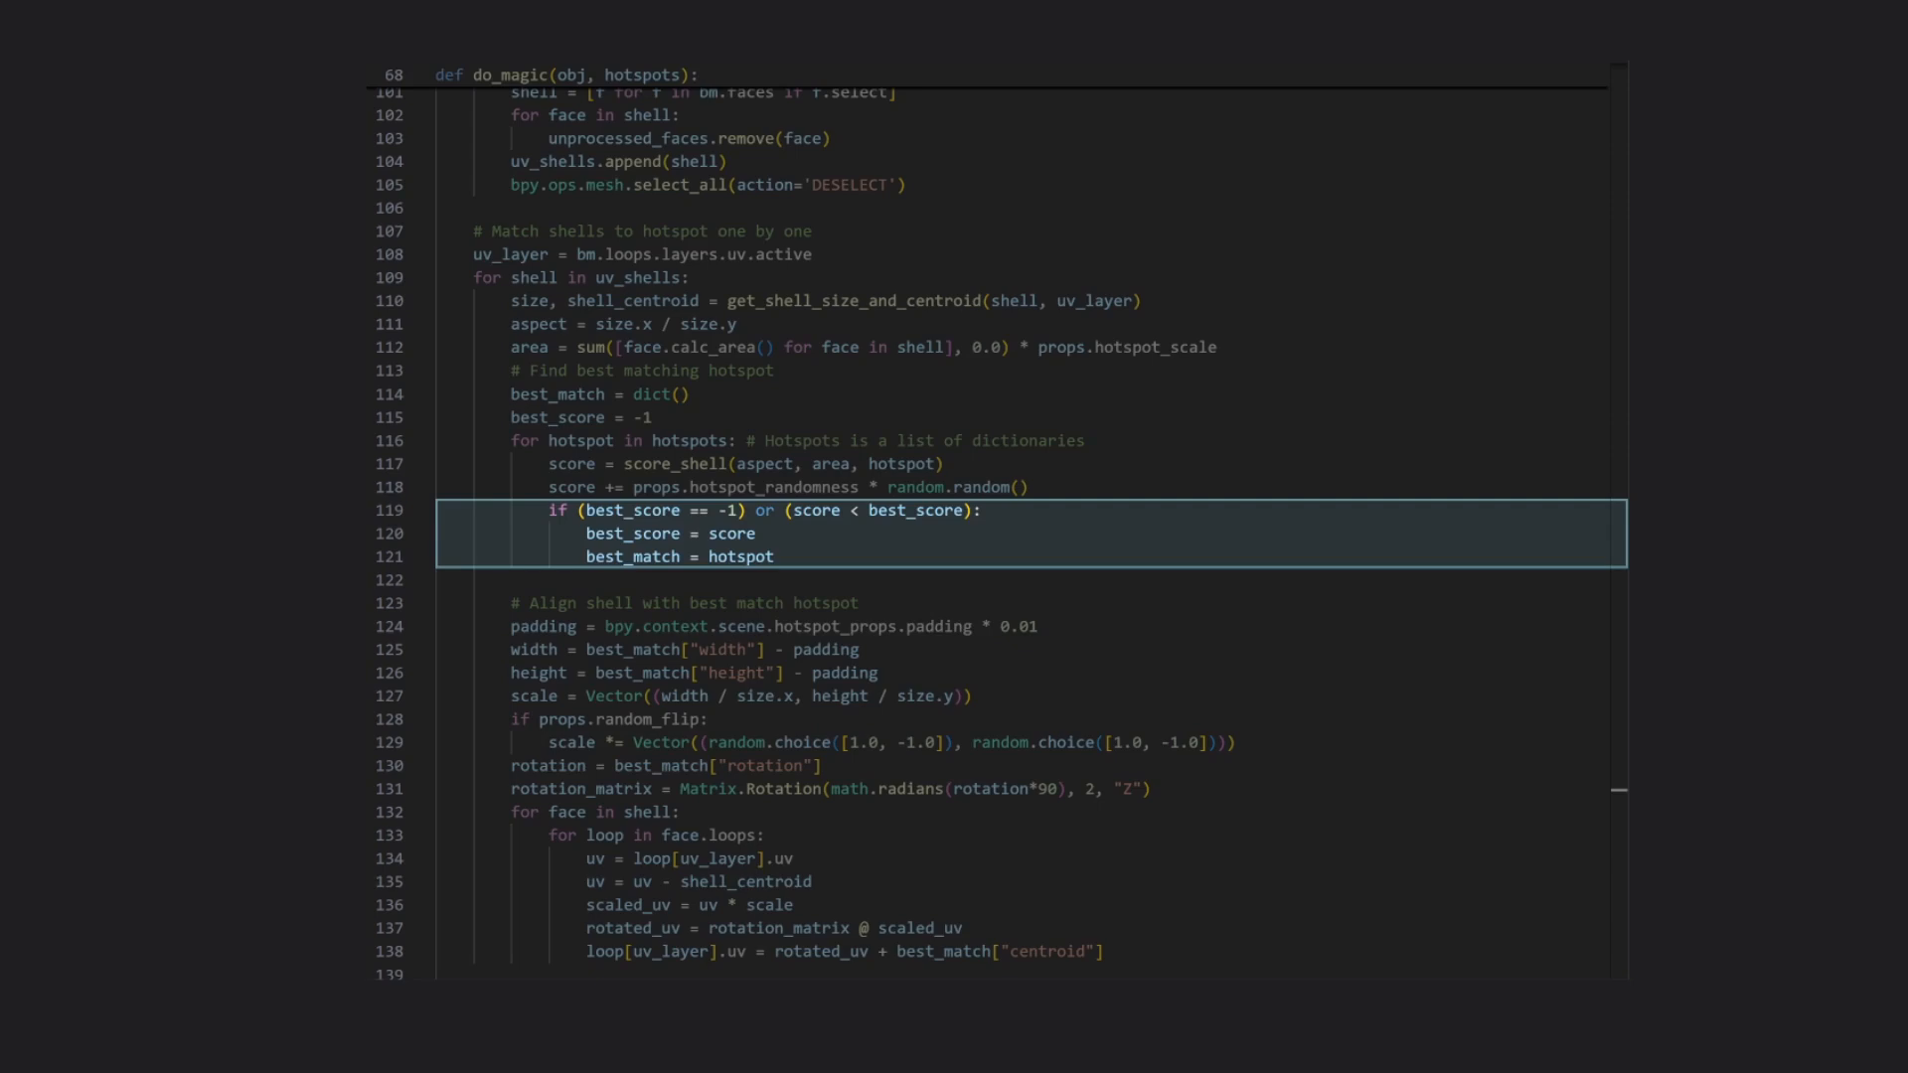
pyautogui.scroll(-3)
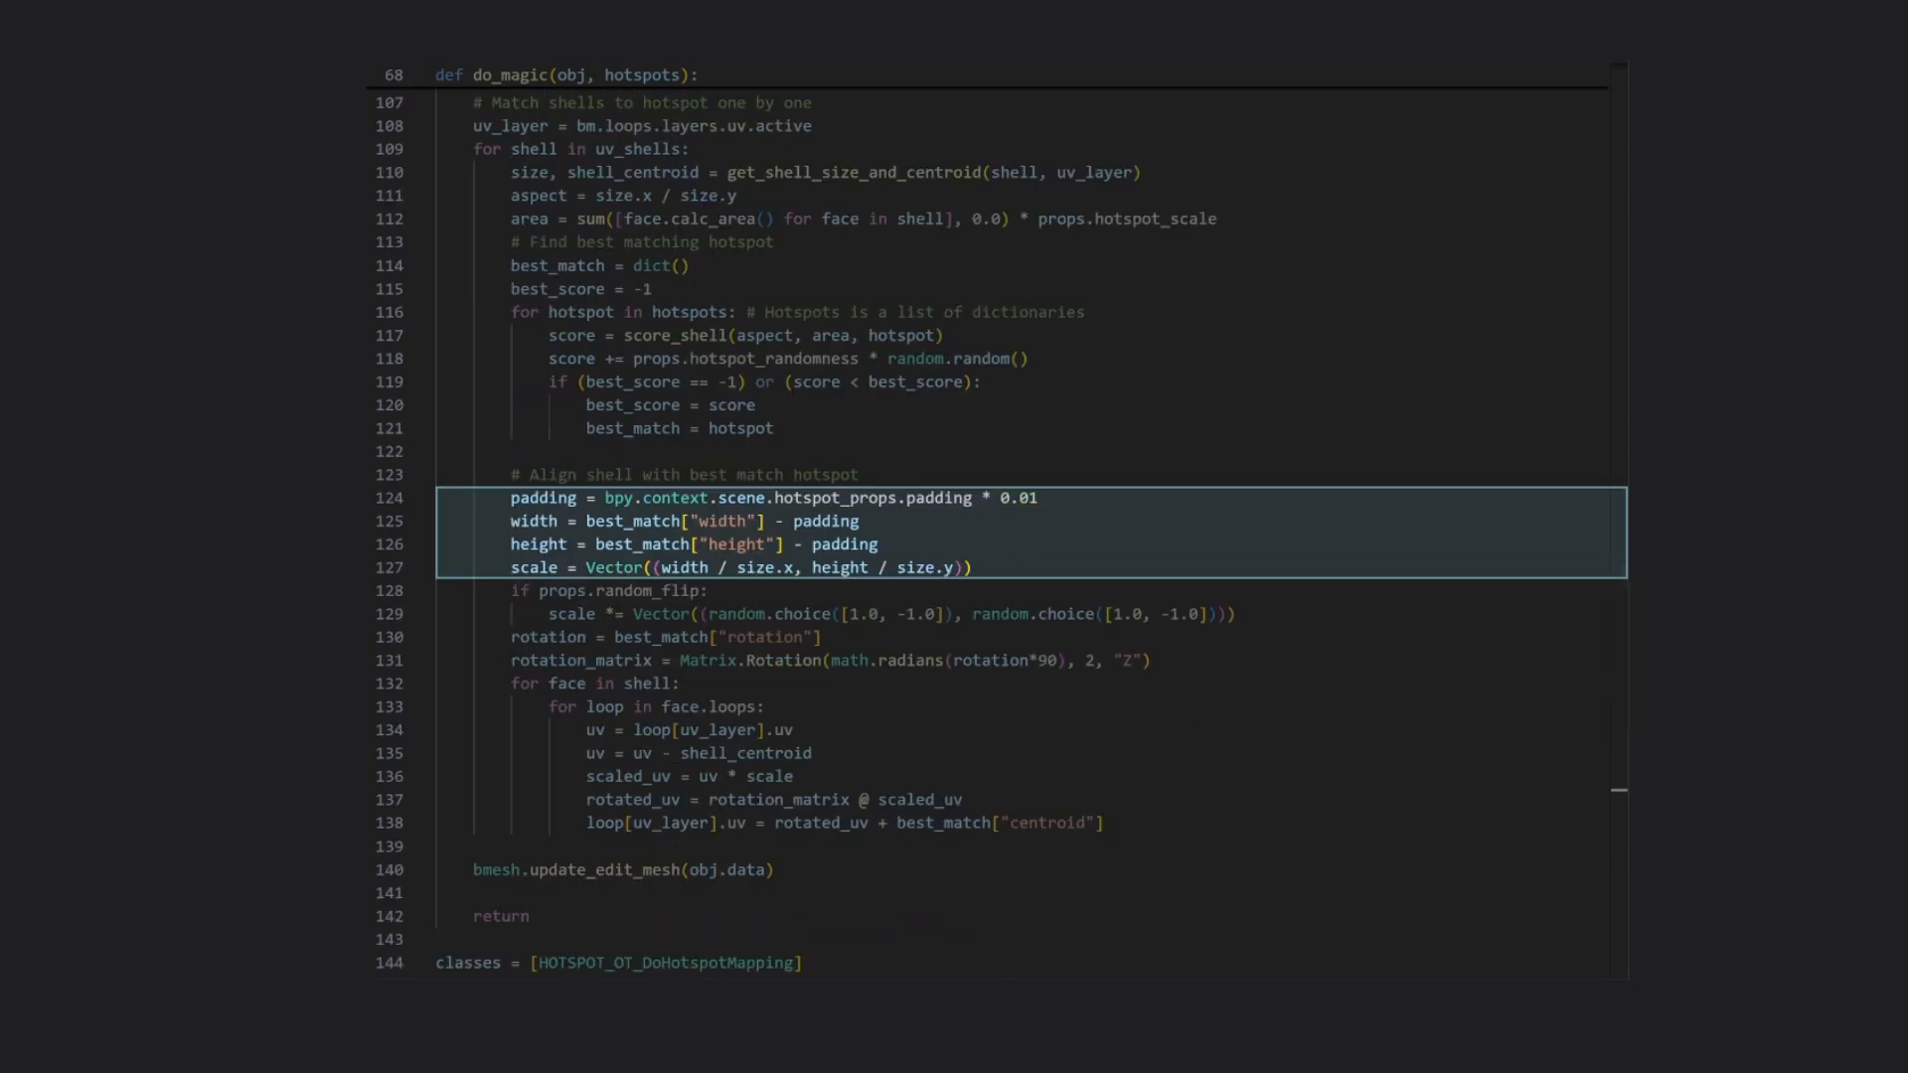
pyautogui.moveTo(438, 560)
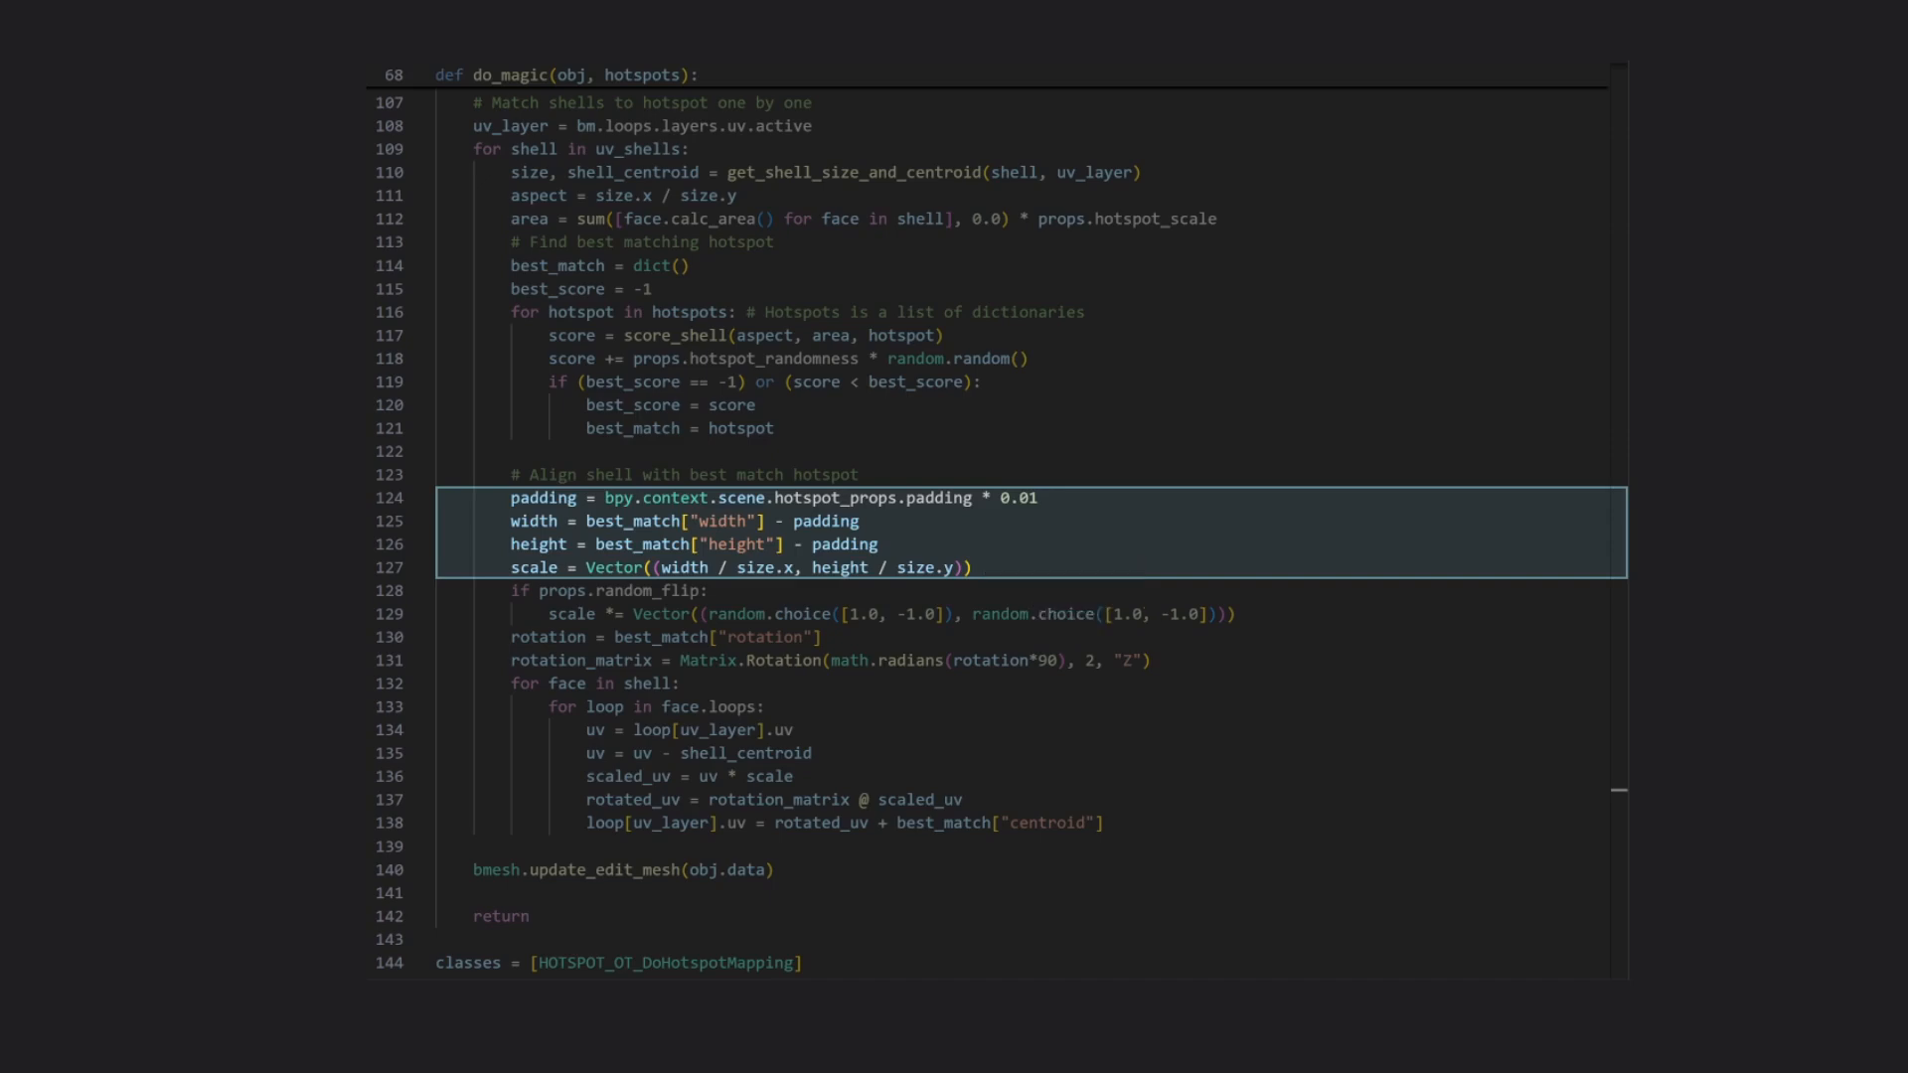
pyautogui.scroll(-3)
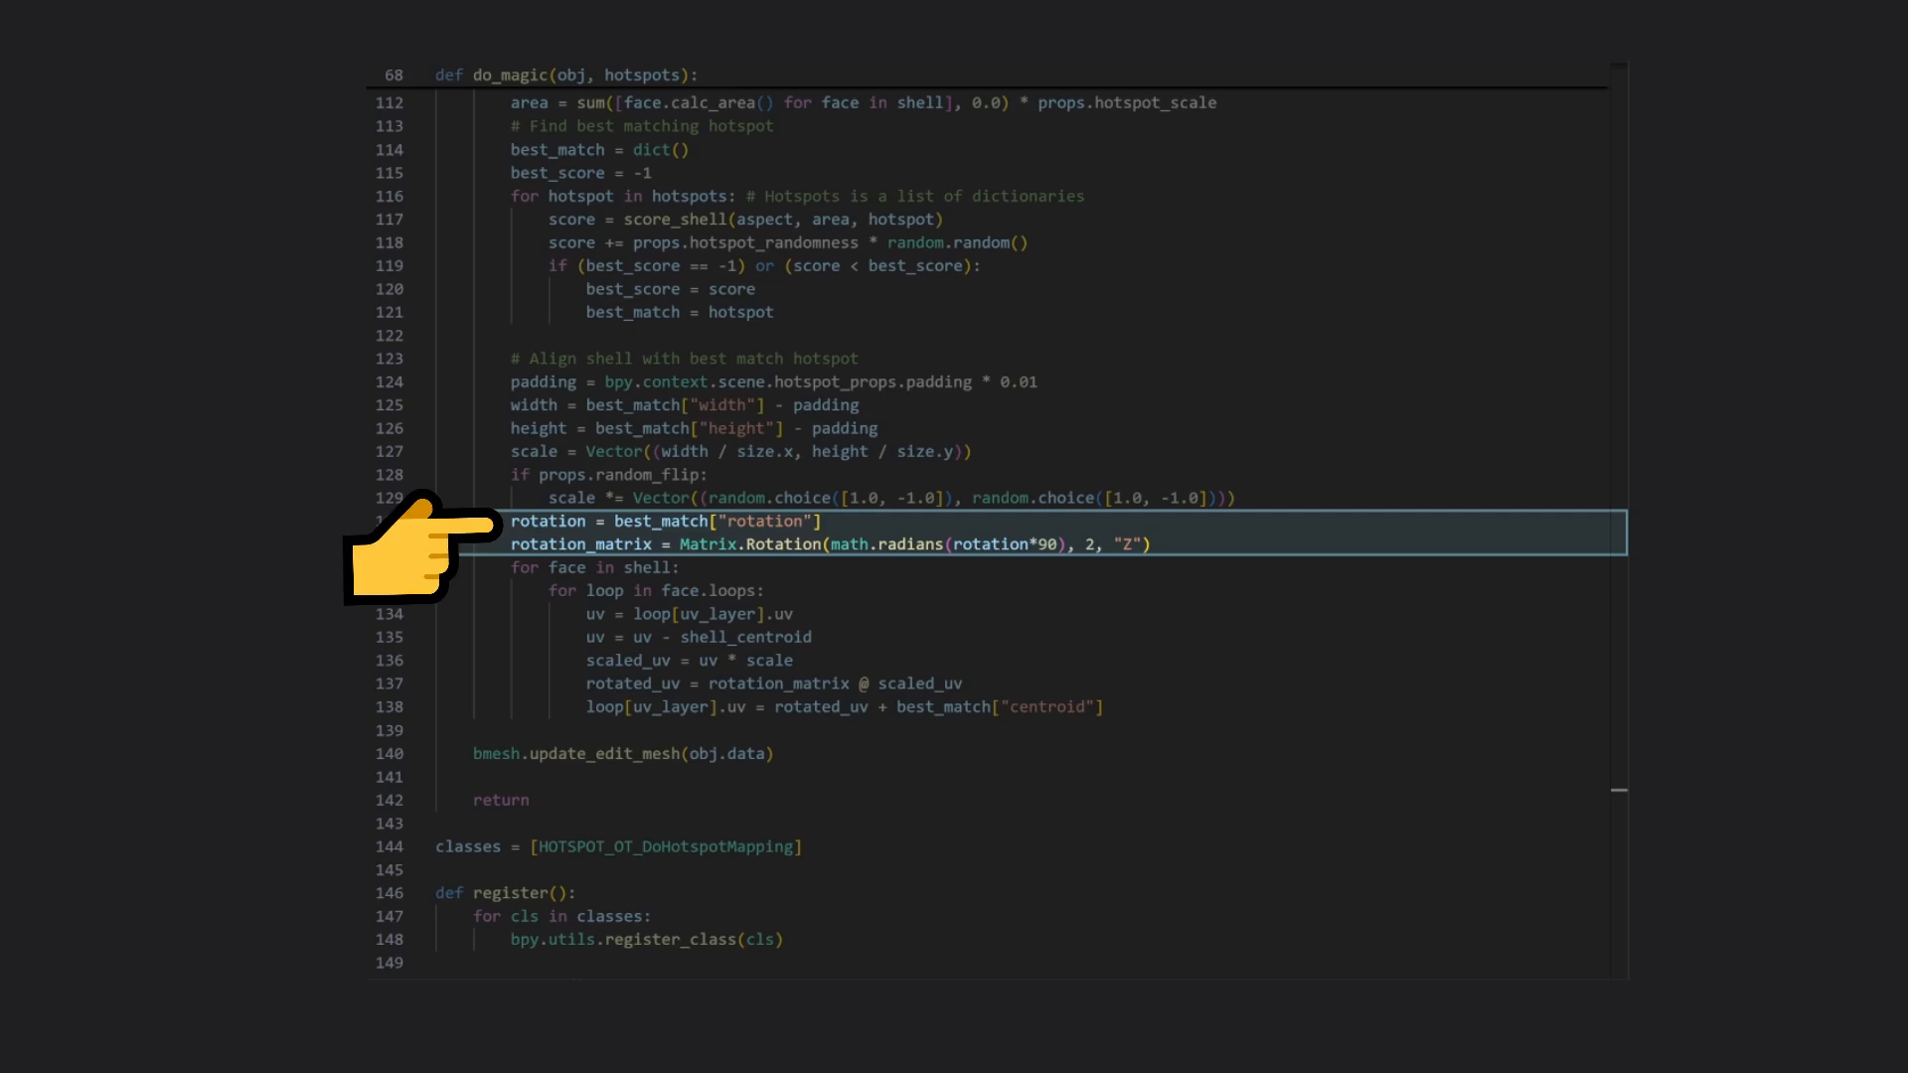
pyautogui.scroll(3)
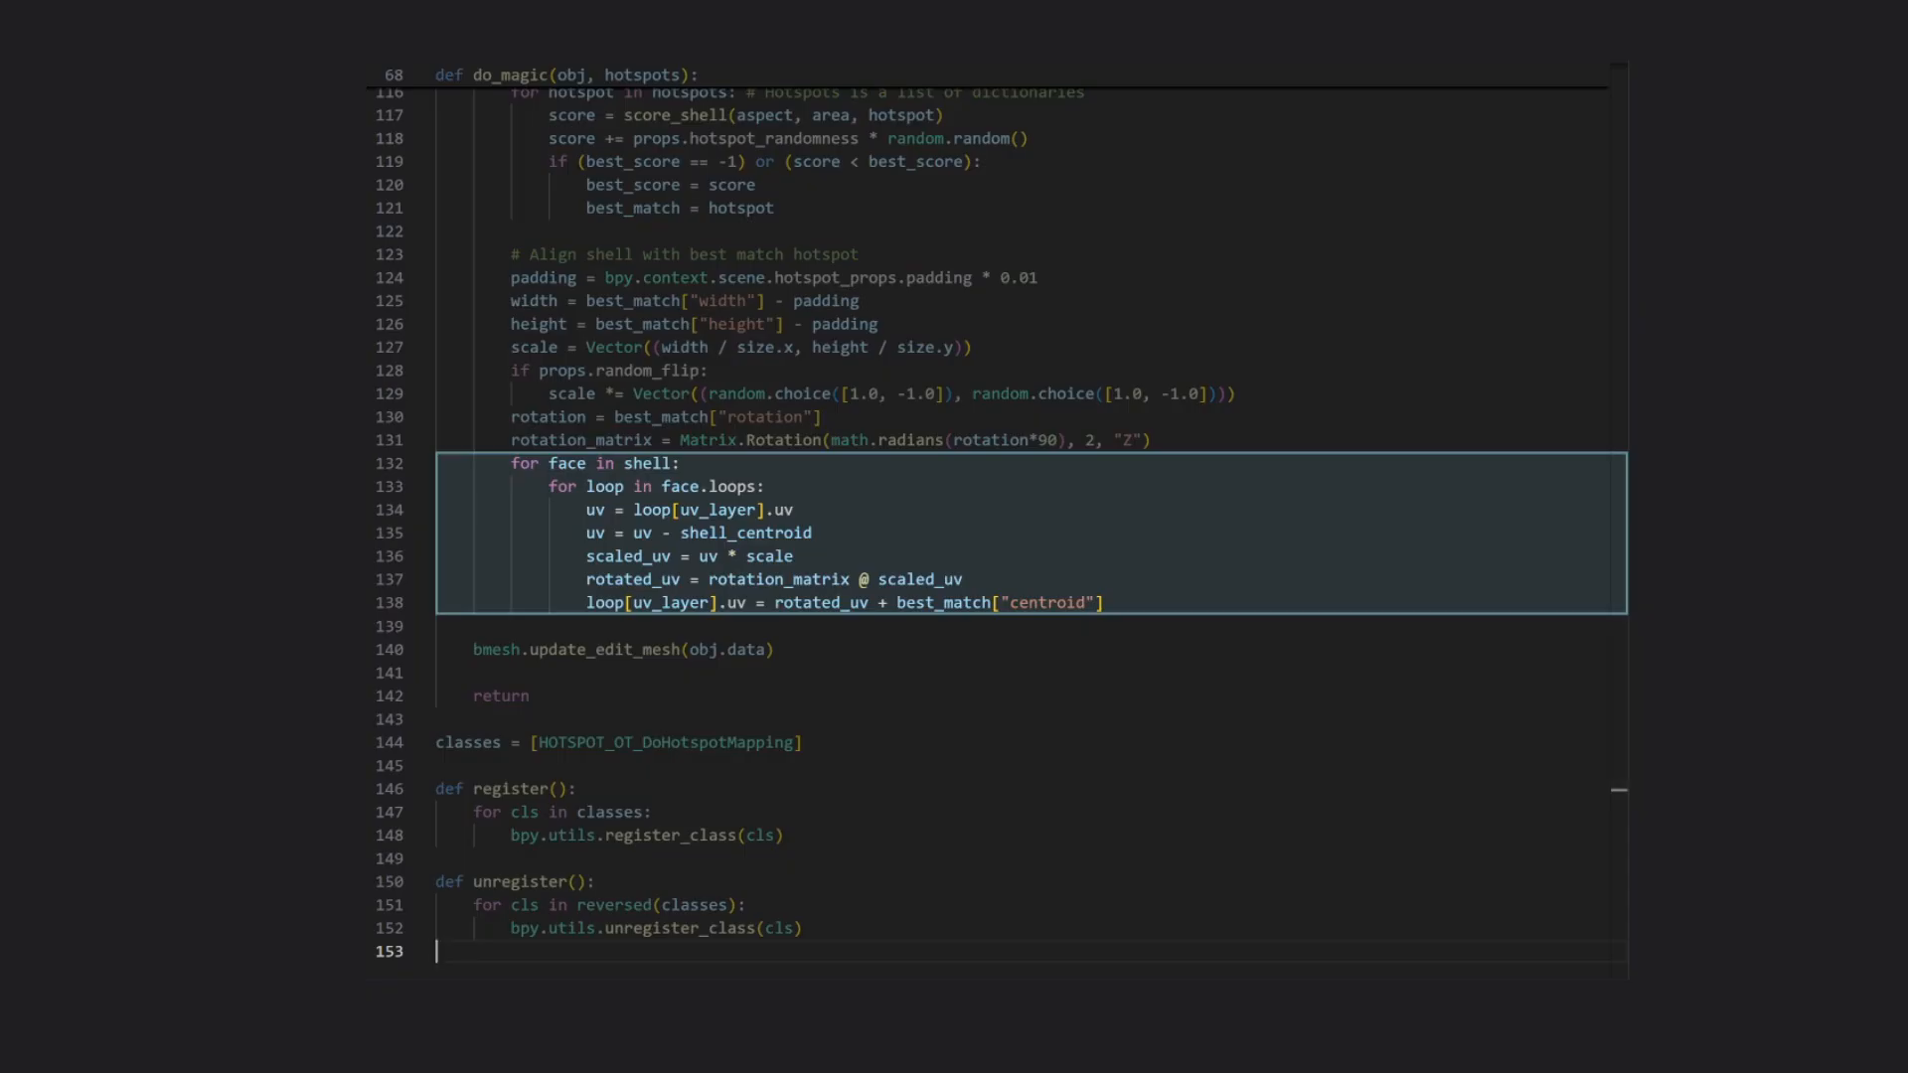
pyautogui.click(700, 533)
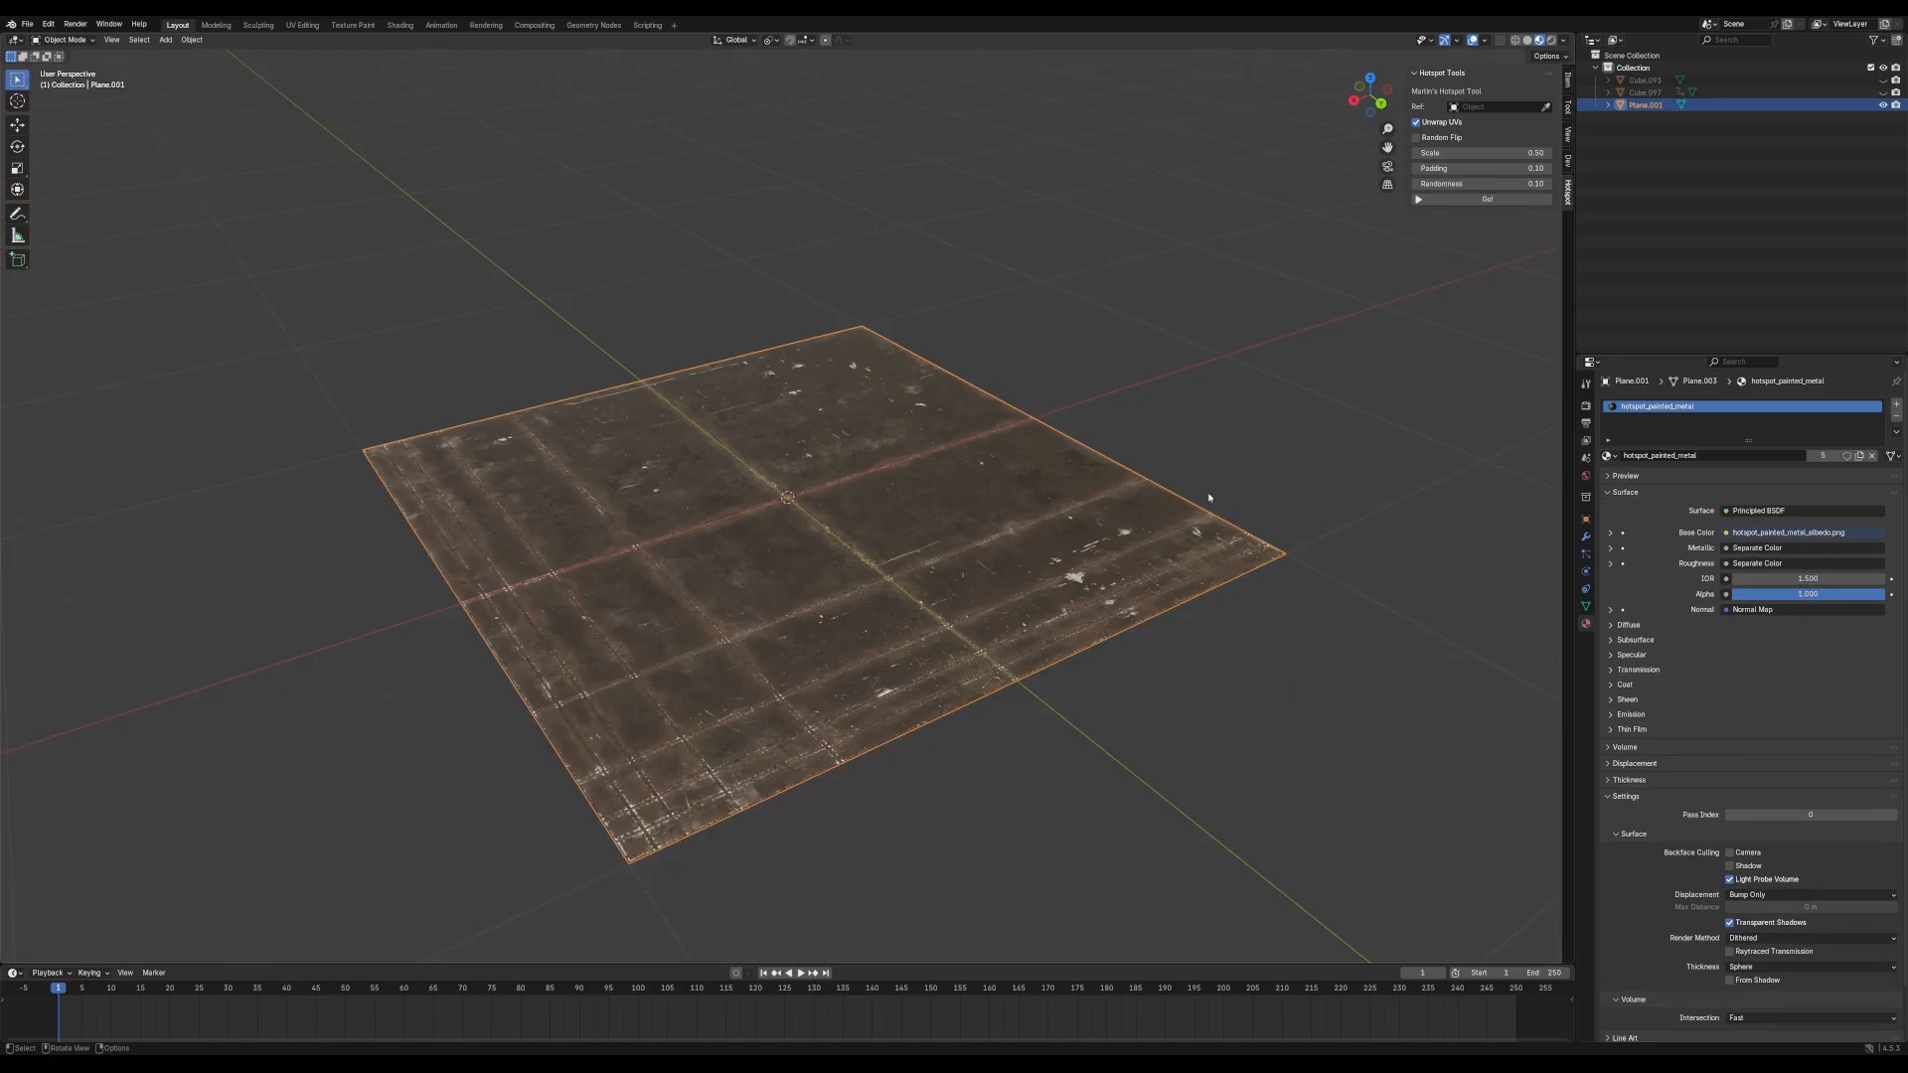
pyautogui.moveTo(1075, 465)
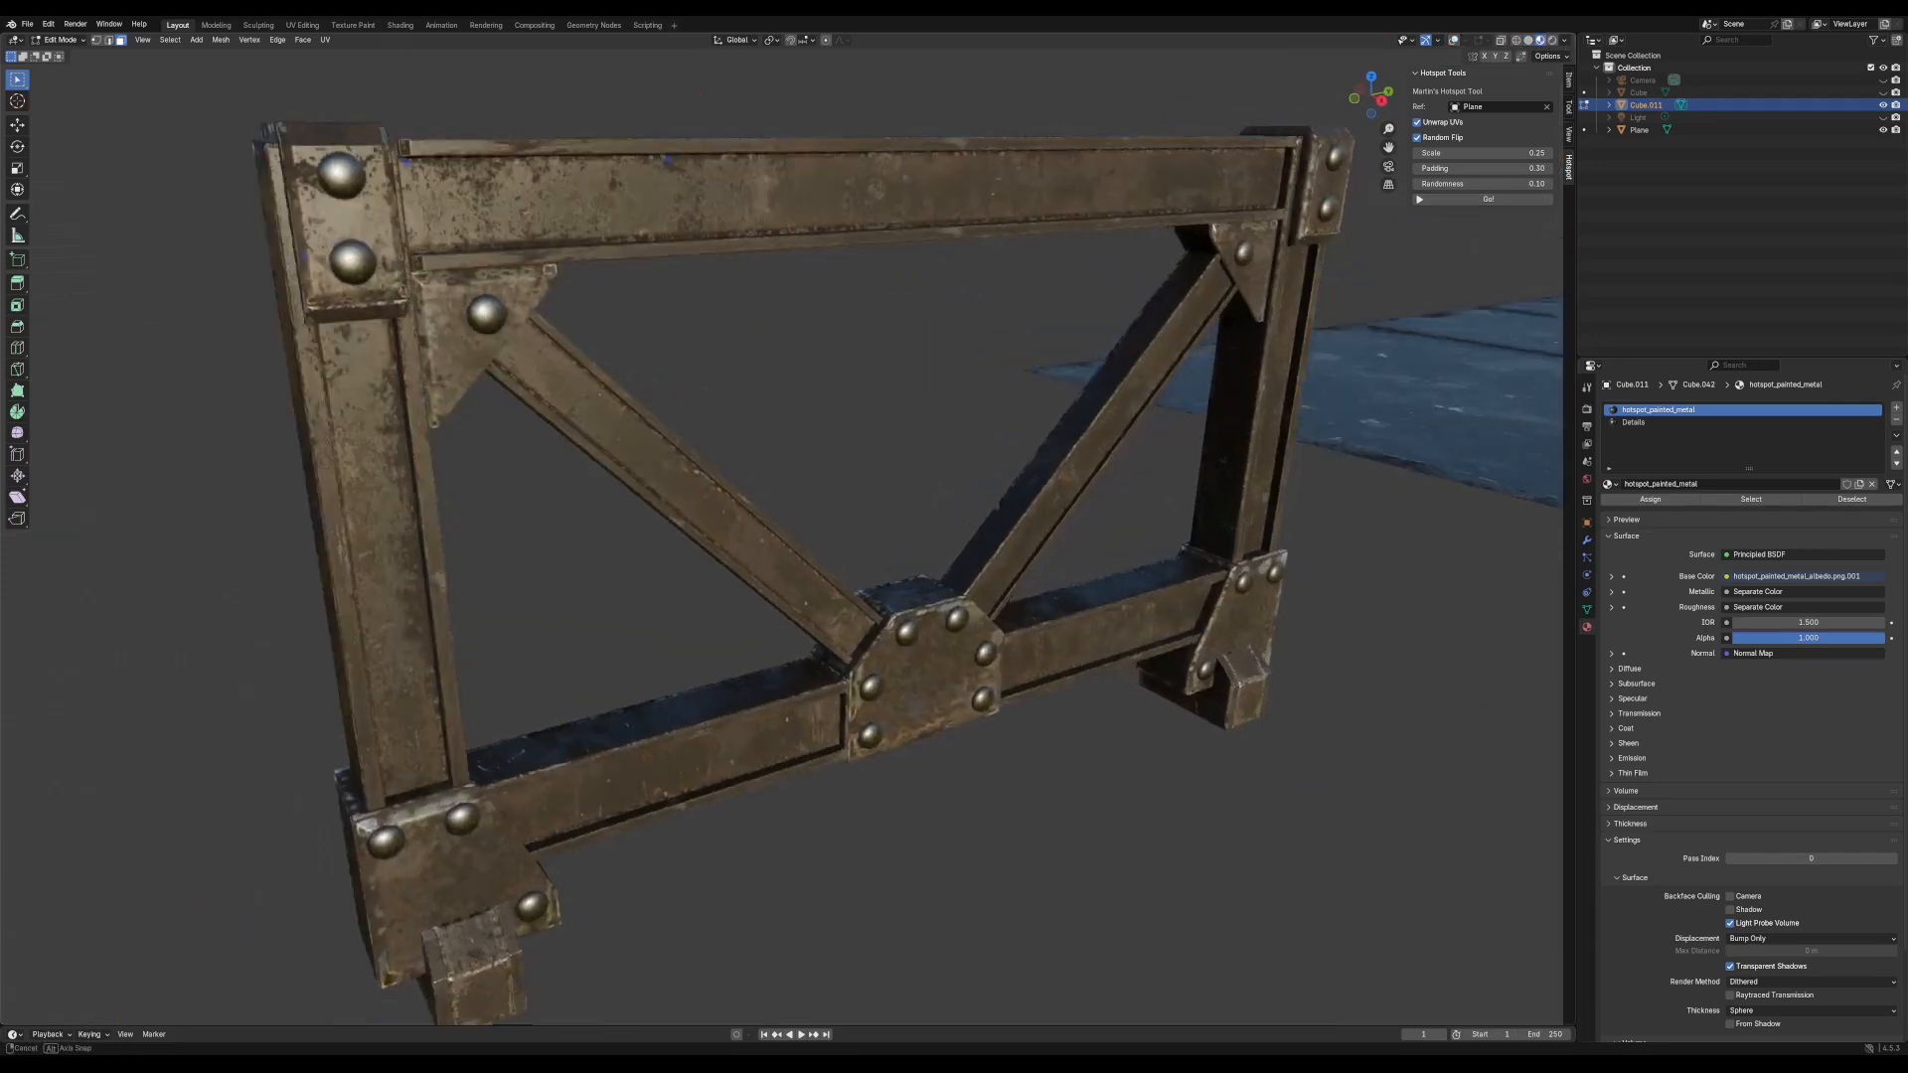
# Toggle Edit Mode on the railing object Cube.011
pyautogui.press('Tab')
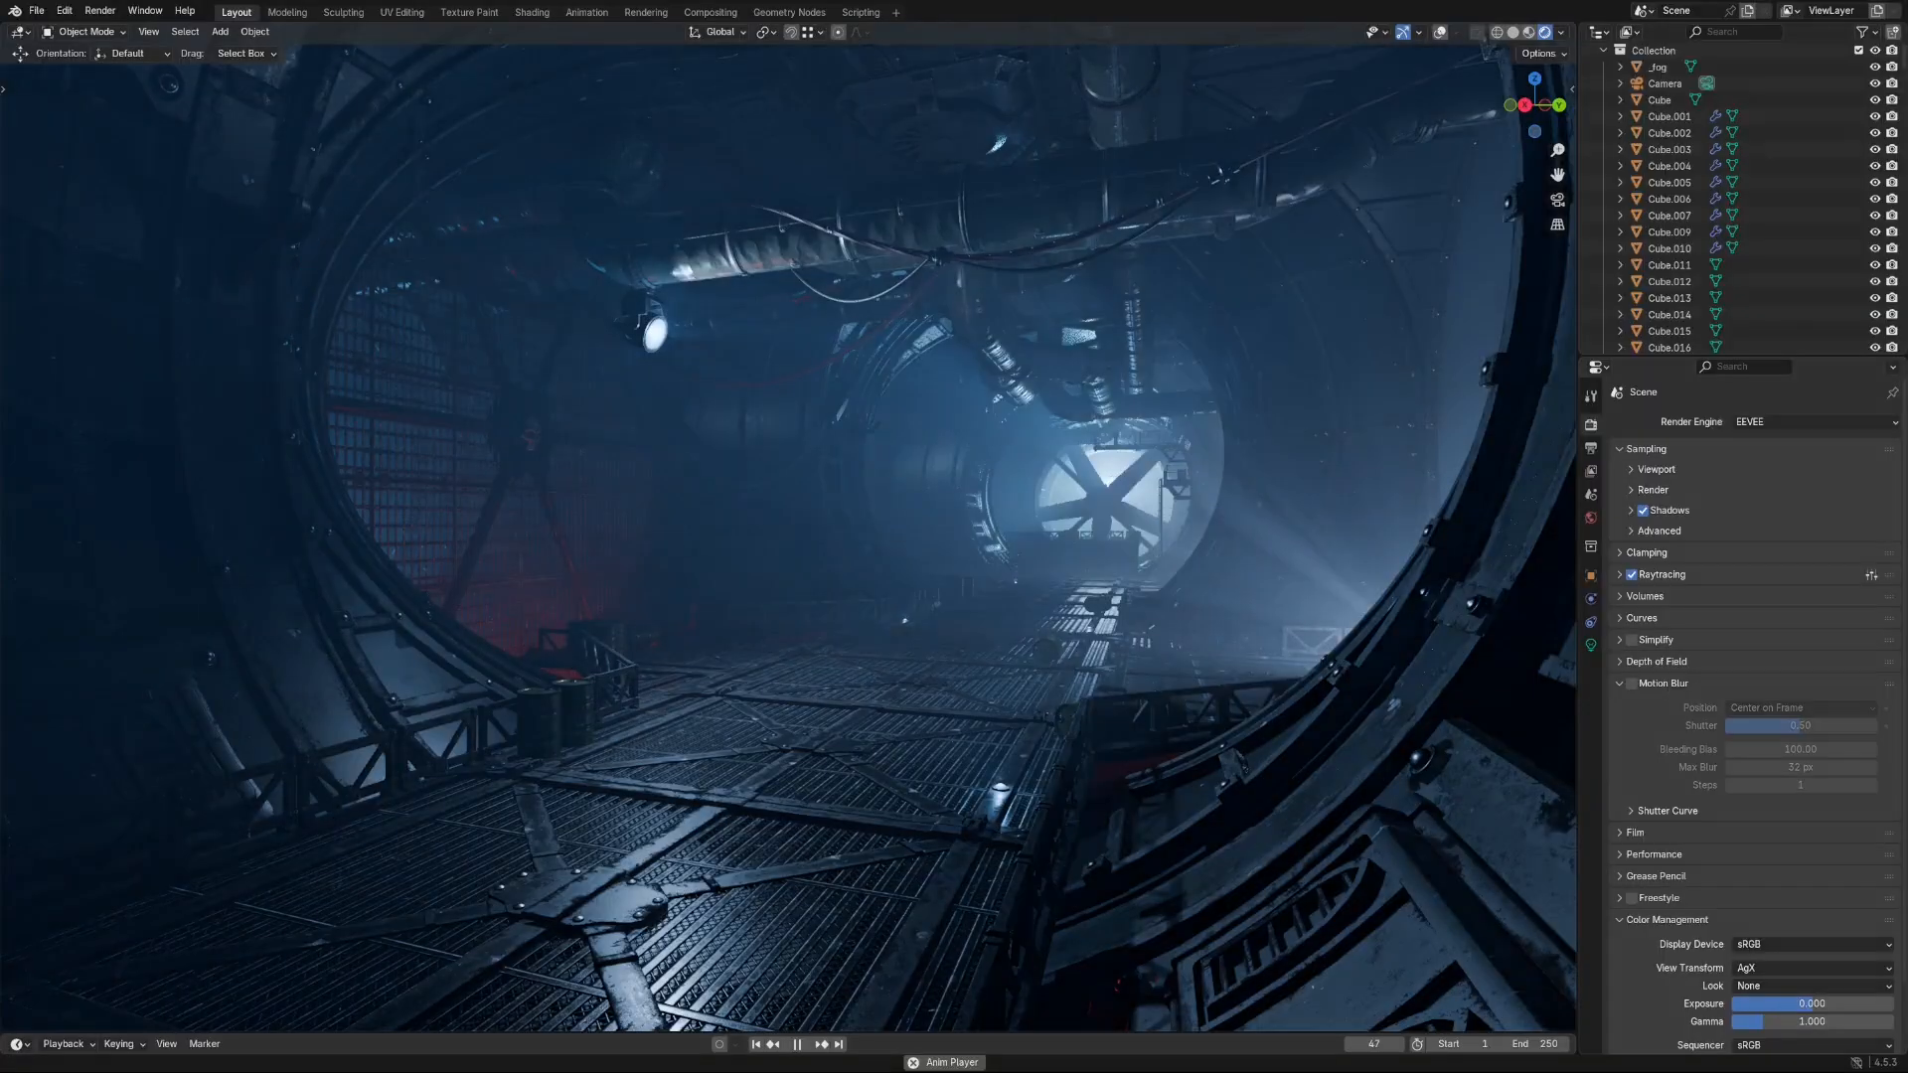
# Play the tunnel scene's animation from the timeline
pyautogui.click(797, 1045)
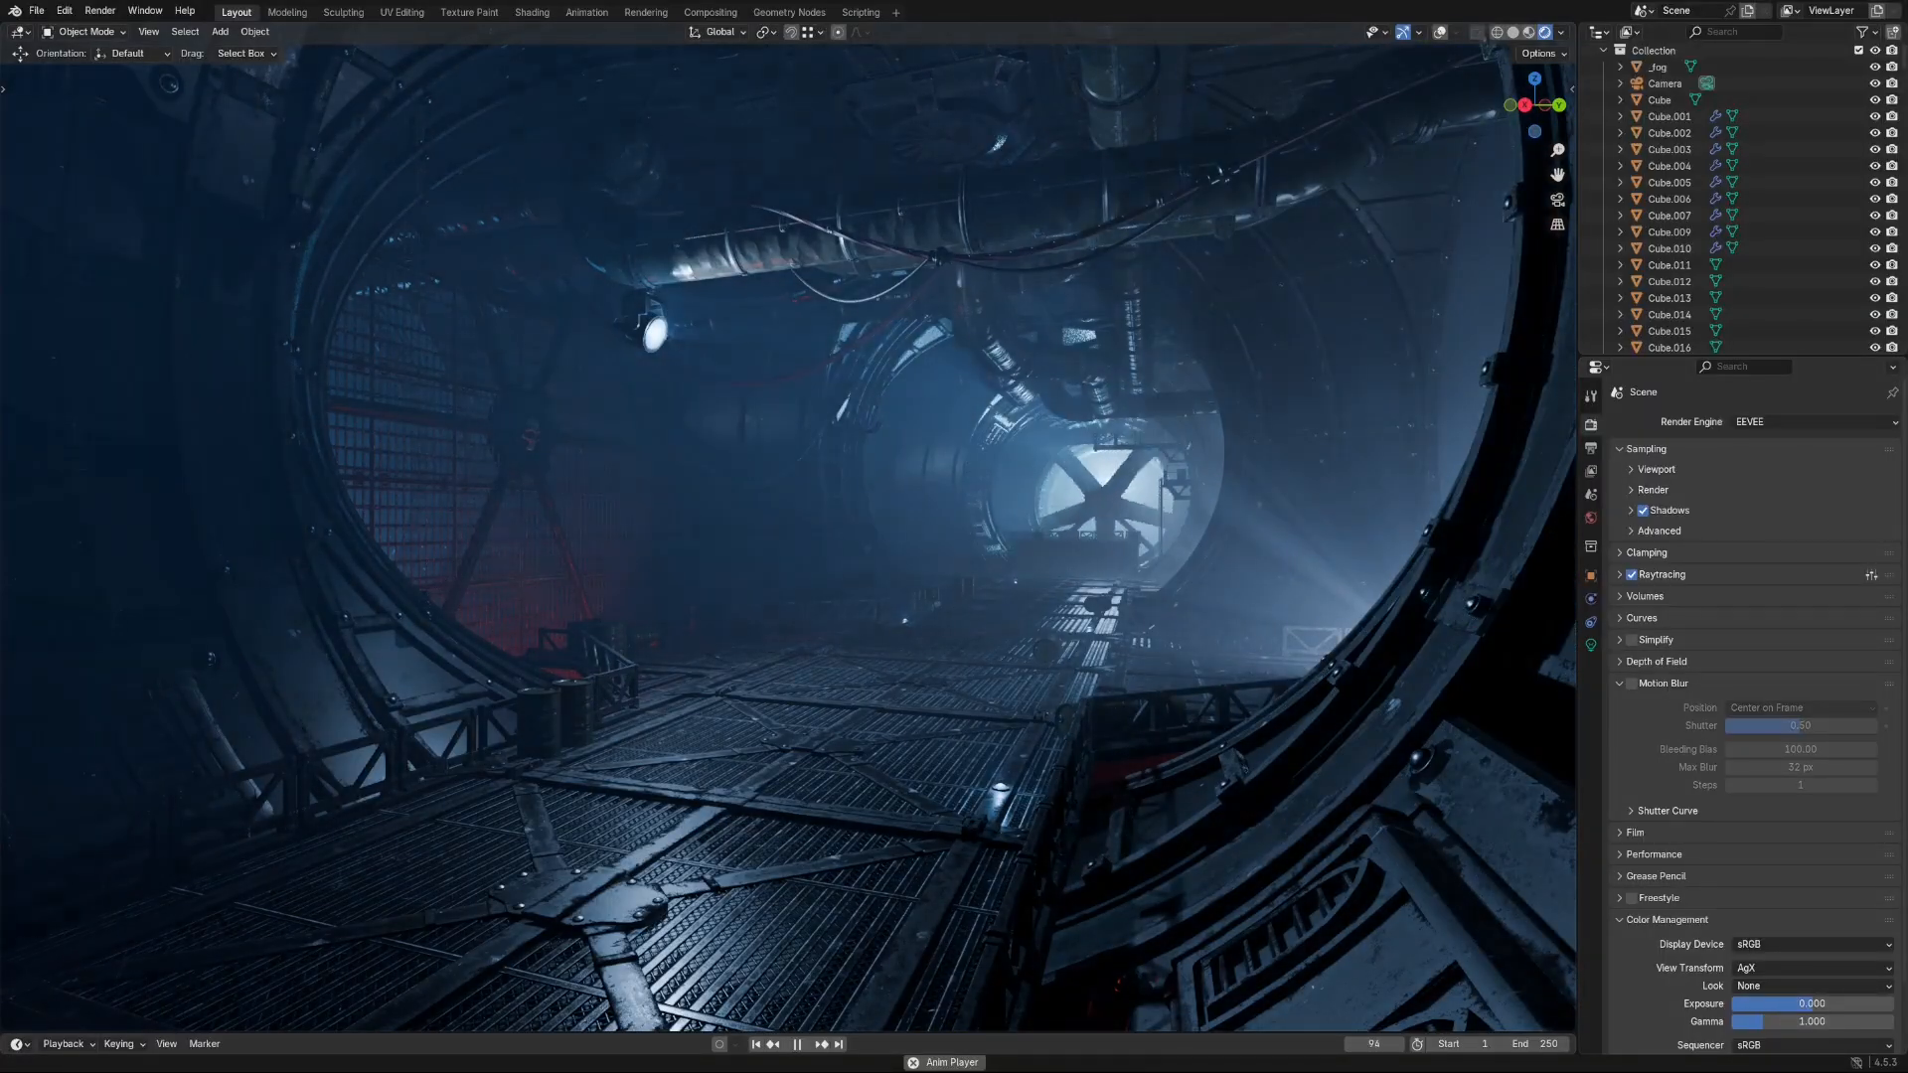